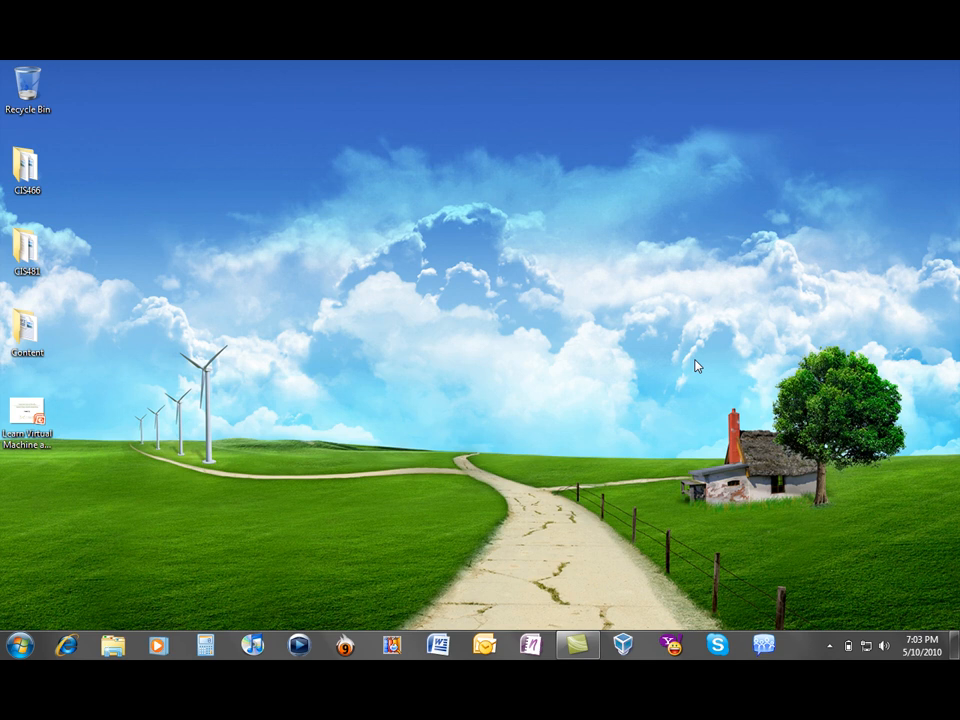
- Bring up the Windows 7 Start menu from the desktop
left_click(18, 648)
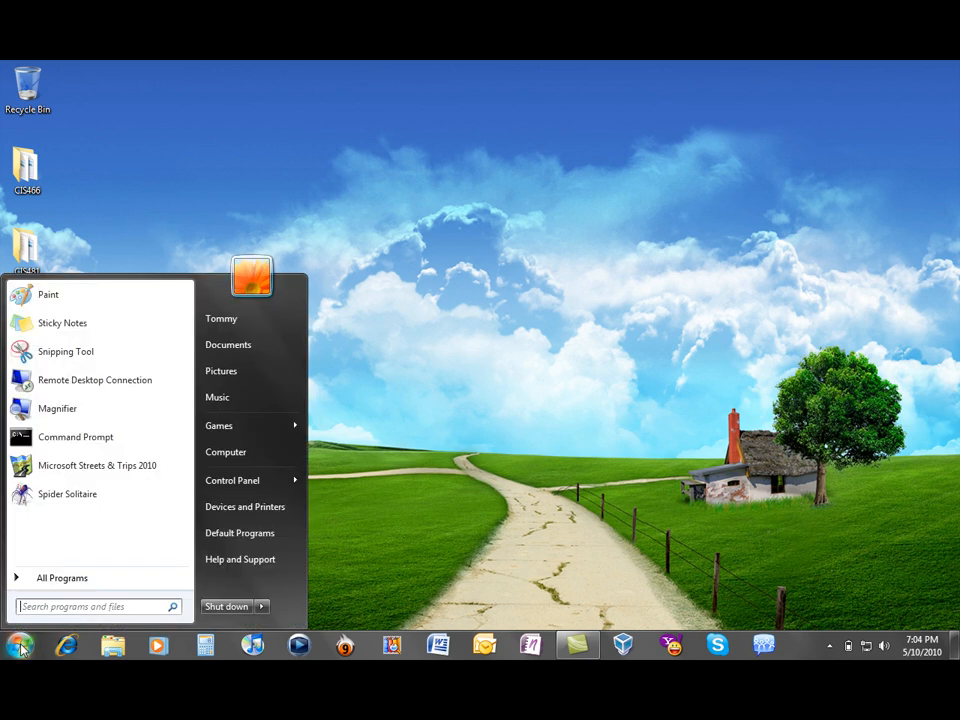
mouse_move(42, 638)
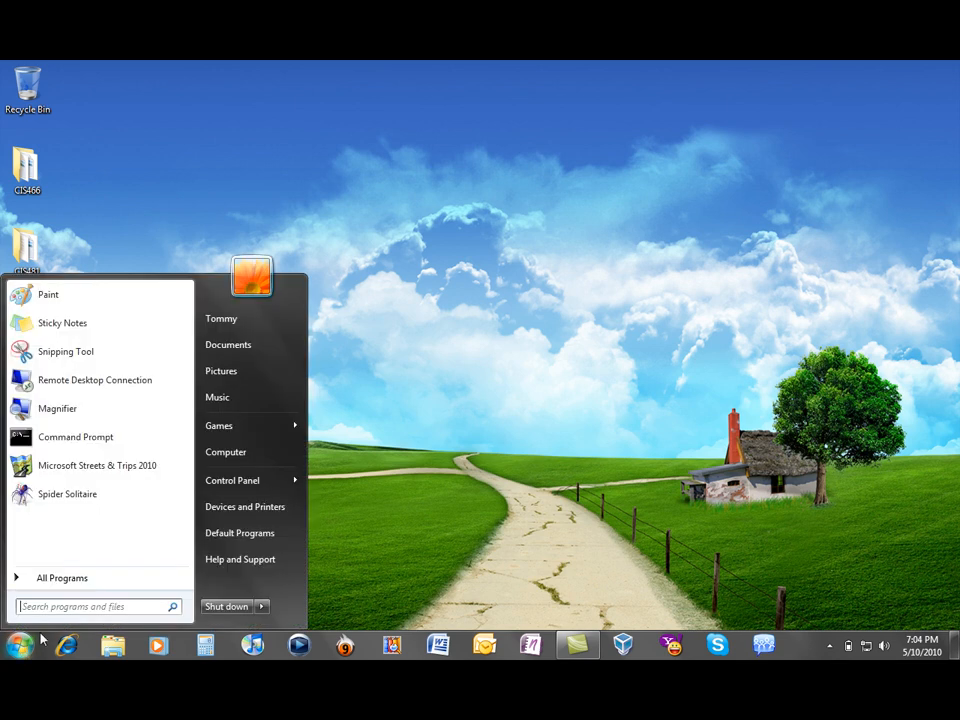
mouse_move(84, 588)
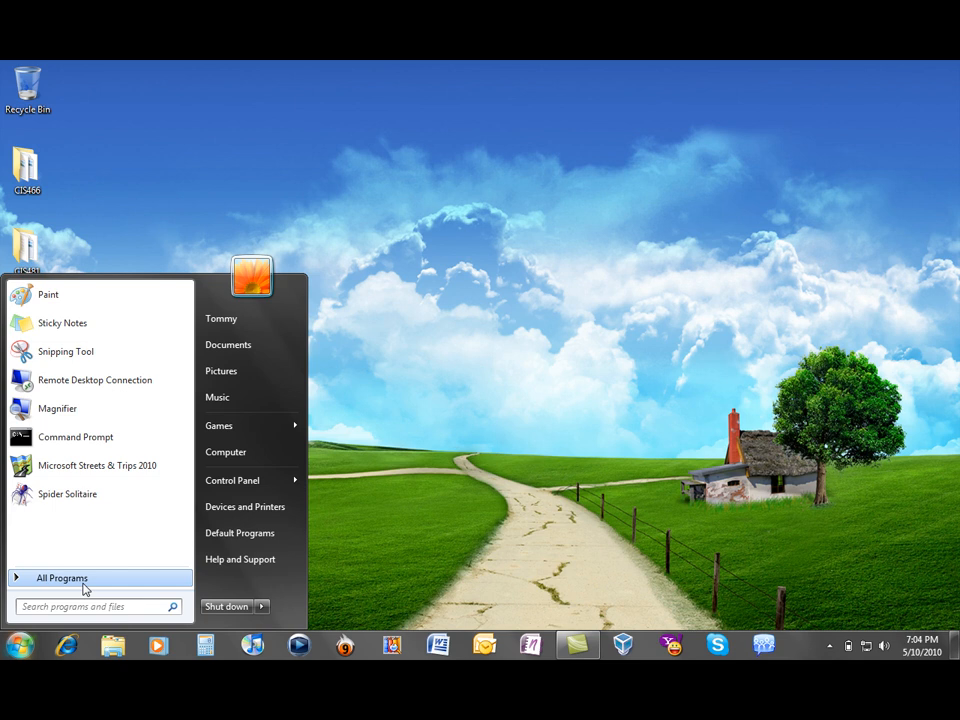
- Launch Command Prompt from All Programs > Accessories
left_click(62, 578)
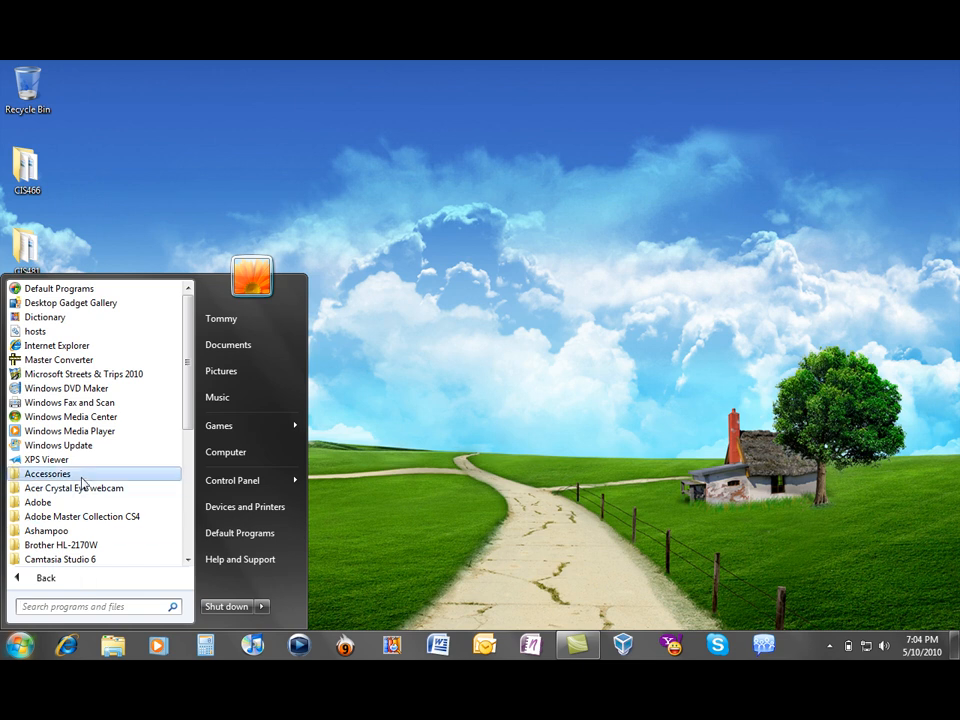
left_click(48, 472)
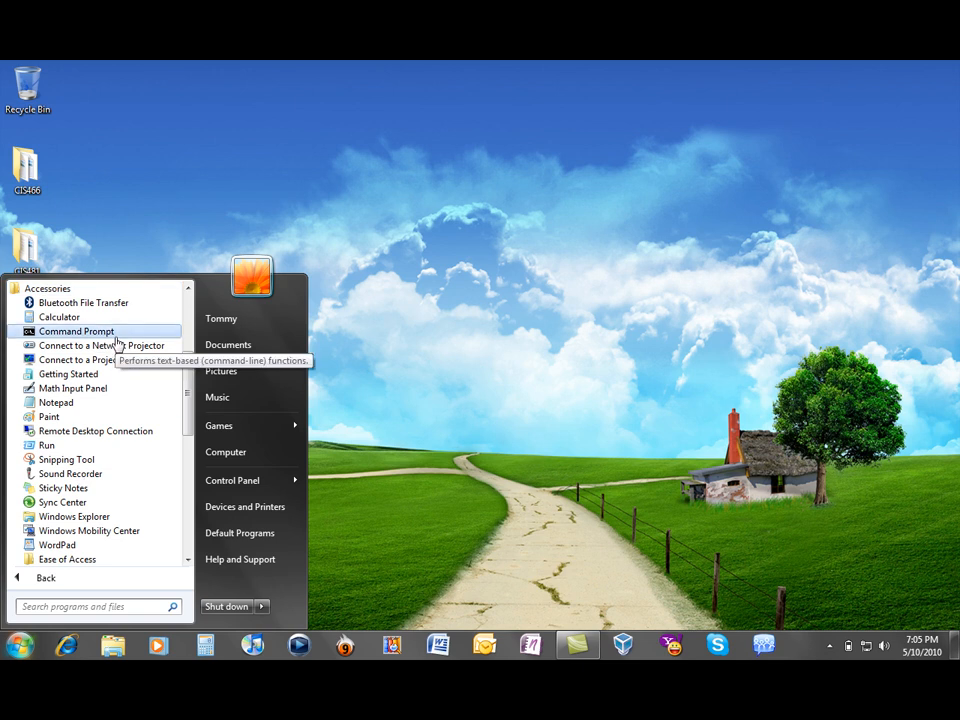
left_click(76, 332)
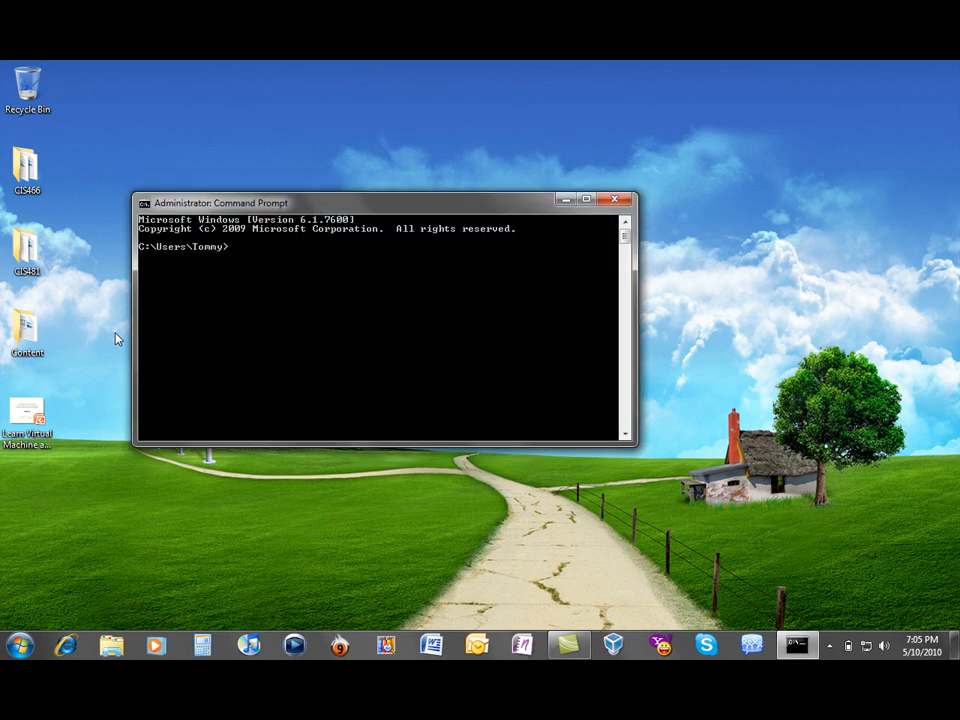
mouse_move(204, 328)
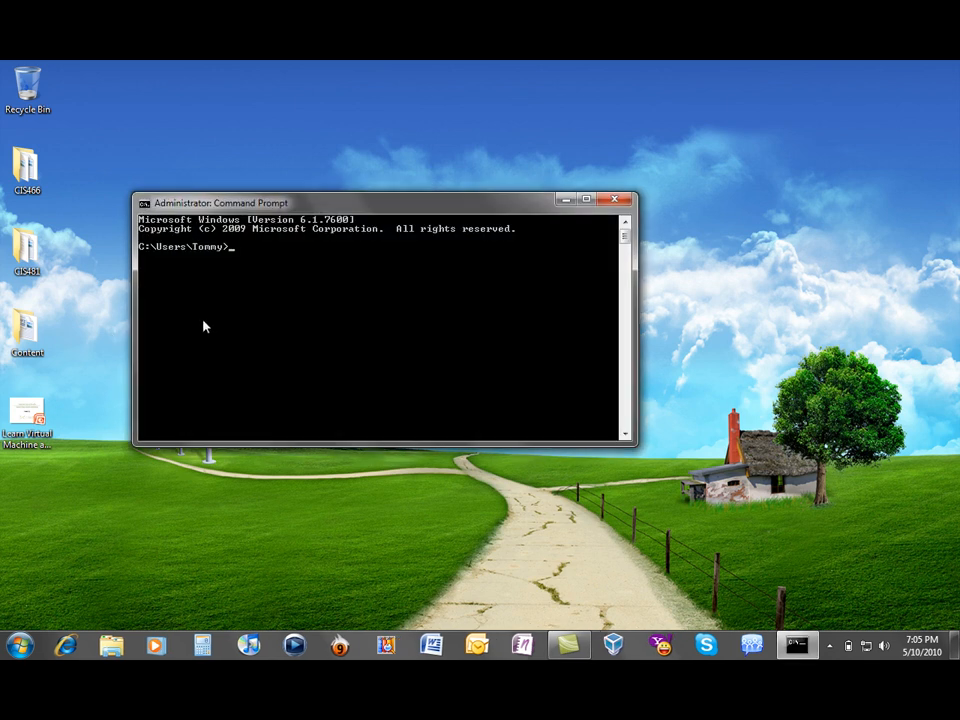
- Run ipconfig to read the host computer's IP configuration
type("ipco")
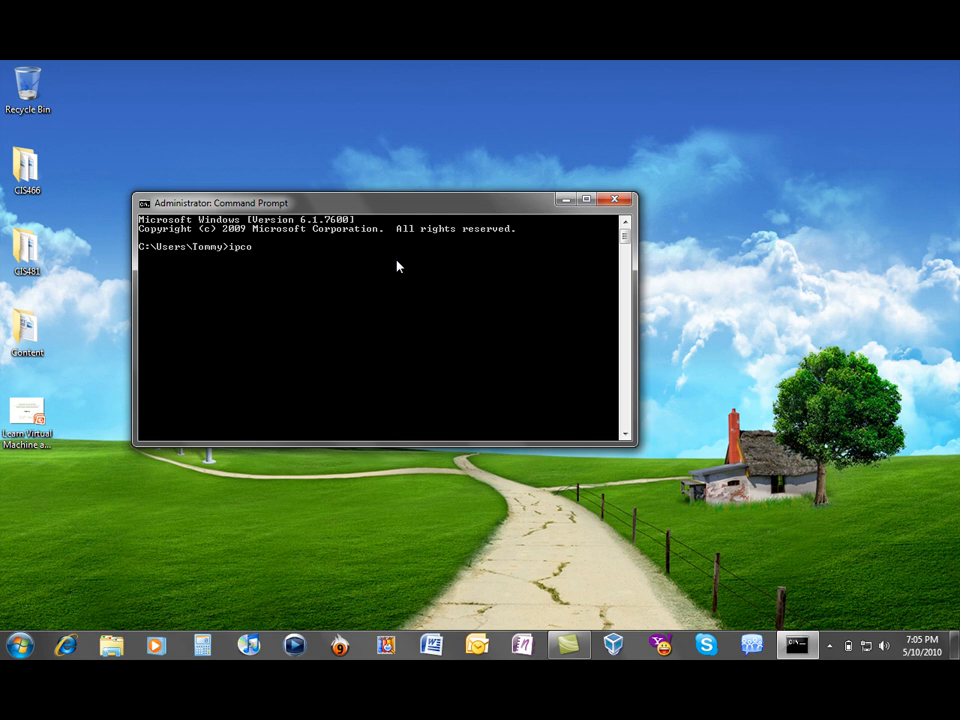
type("nfig")
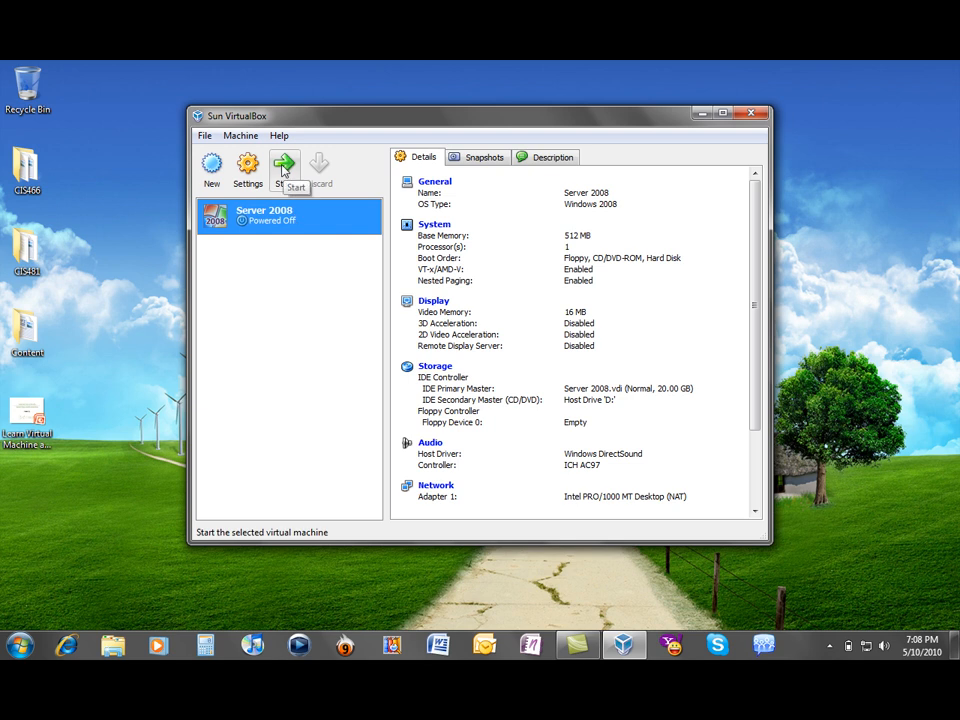
- Boot the Server 2008 VM and reach Network and Sharing Center via Network's properties
left_click(286, 164)
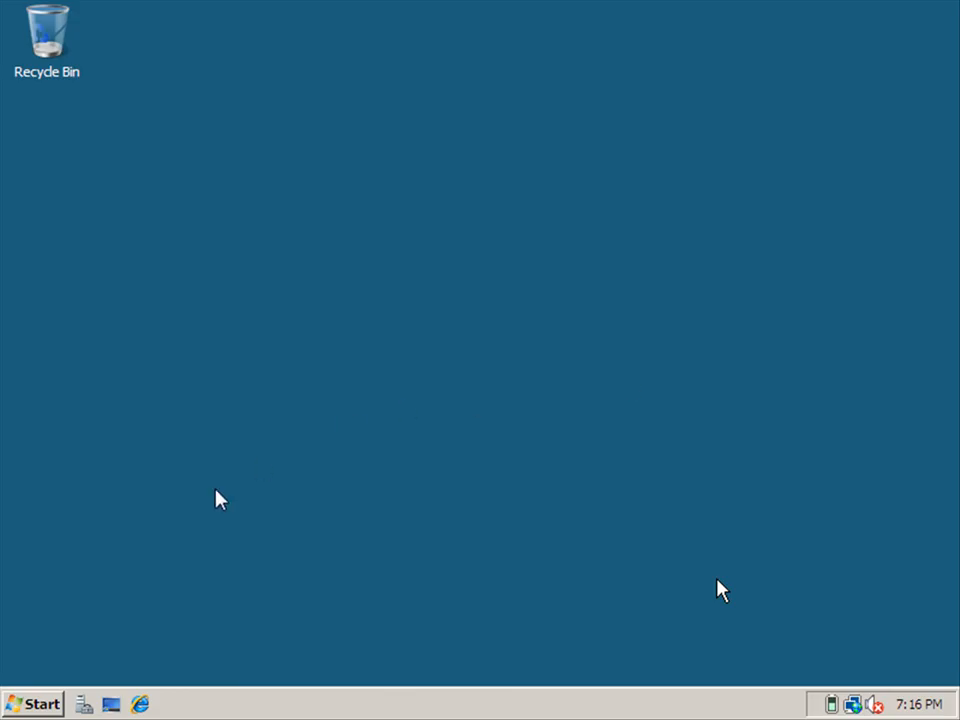
mouse_move(190, 516)
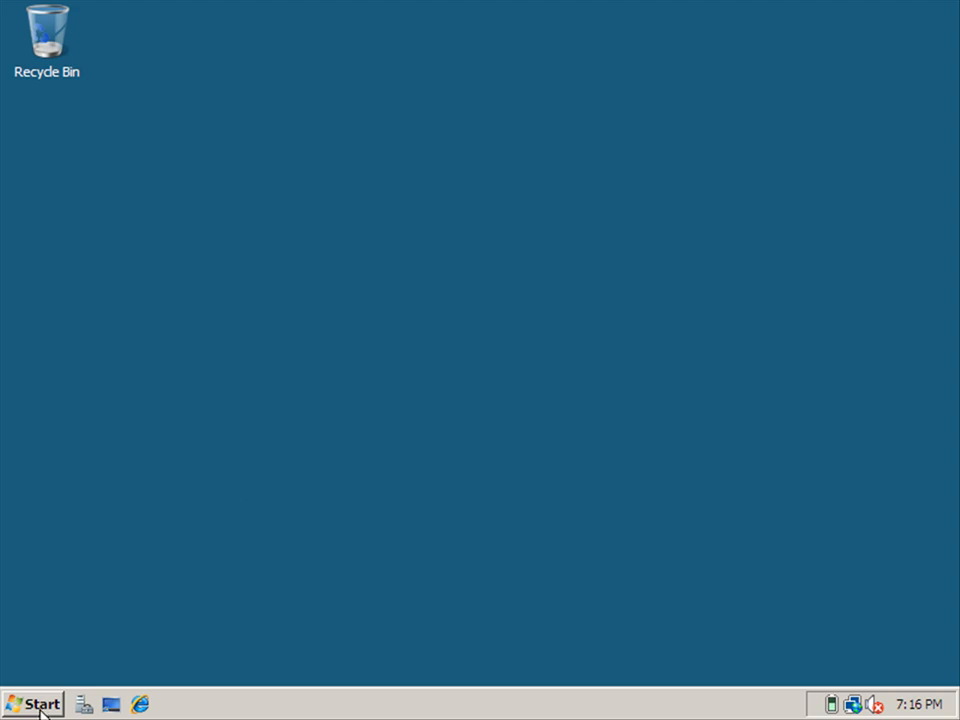
left_click(36, 694)
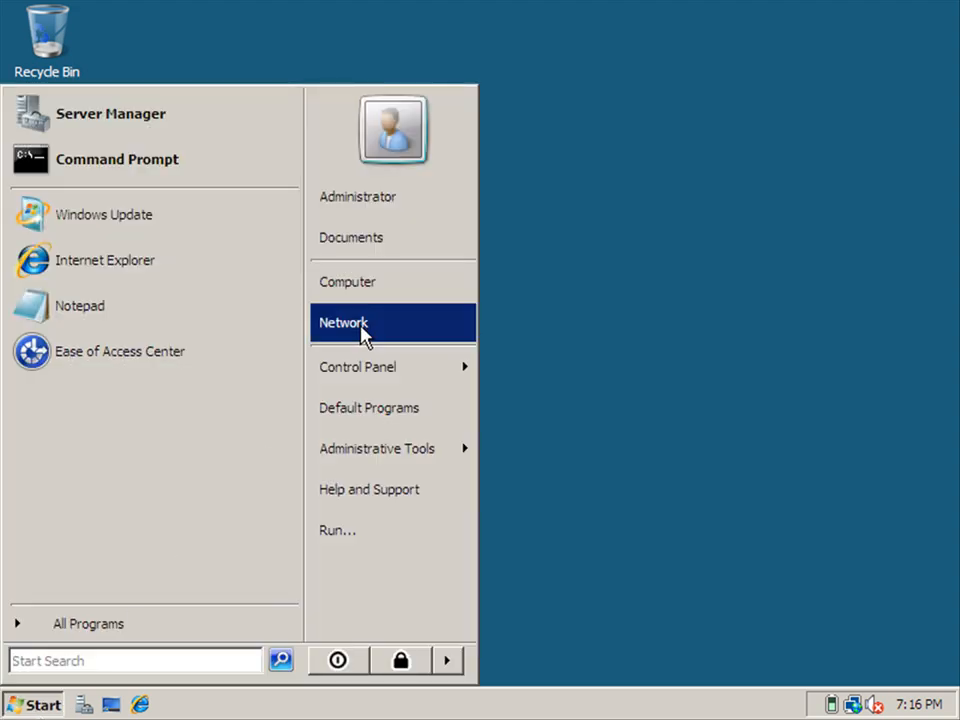
left_click(364, 322)
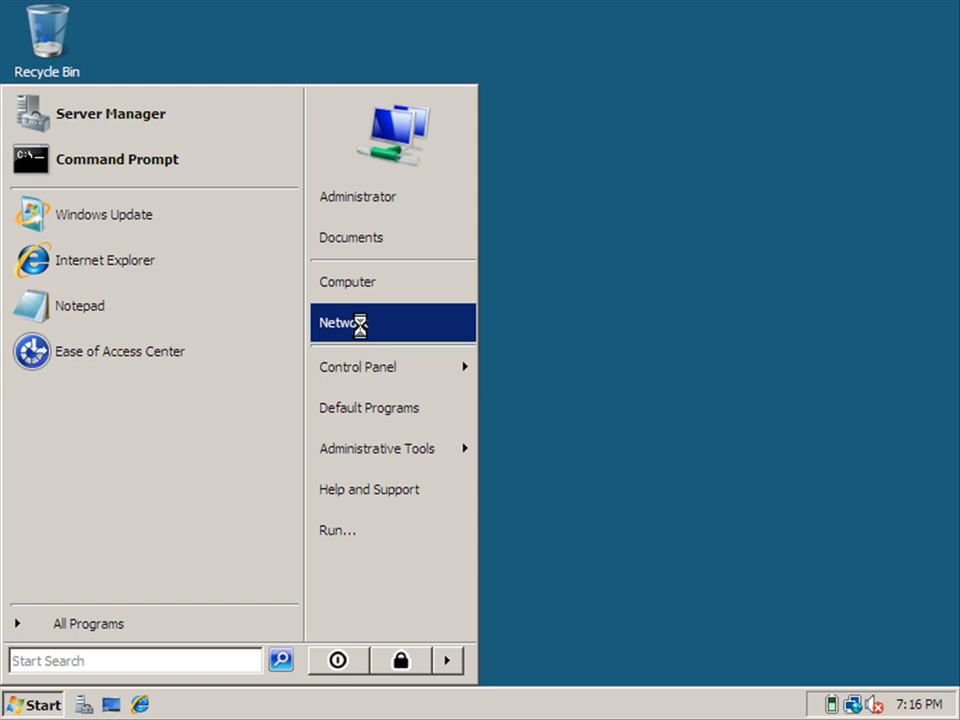
right_click(344, 322)
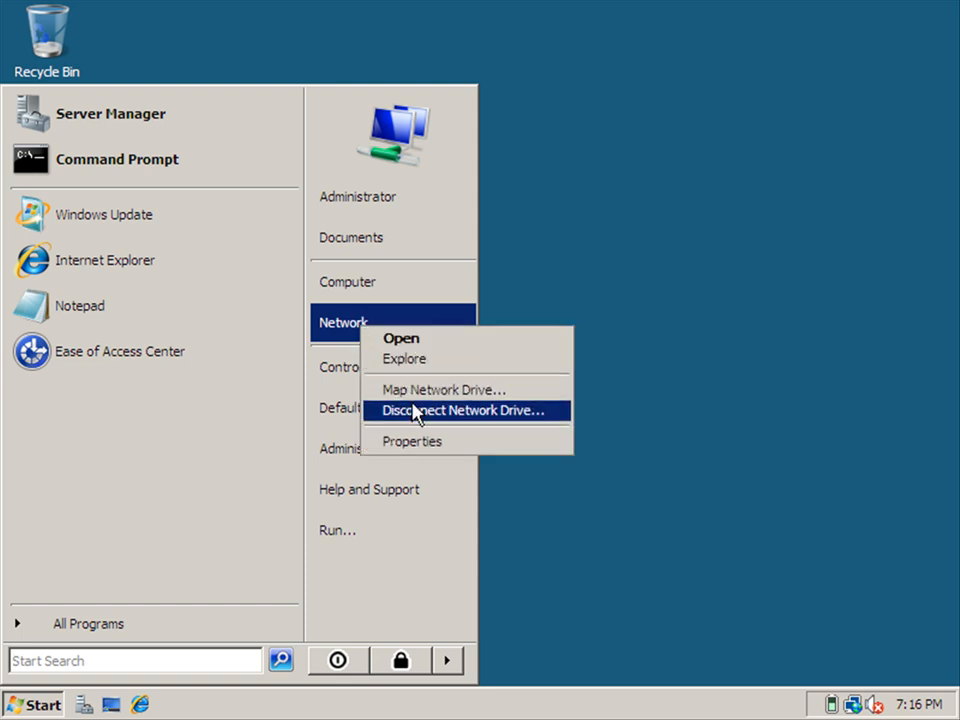
mouse_move(440, 456)
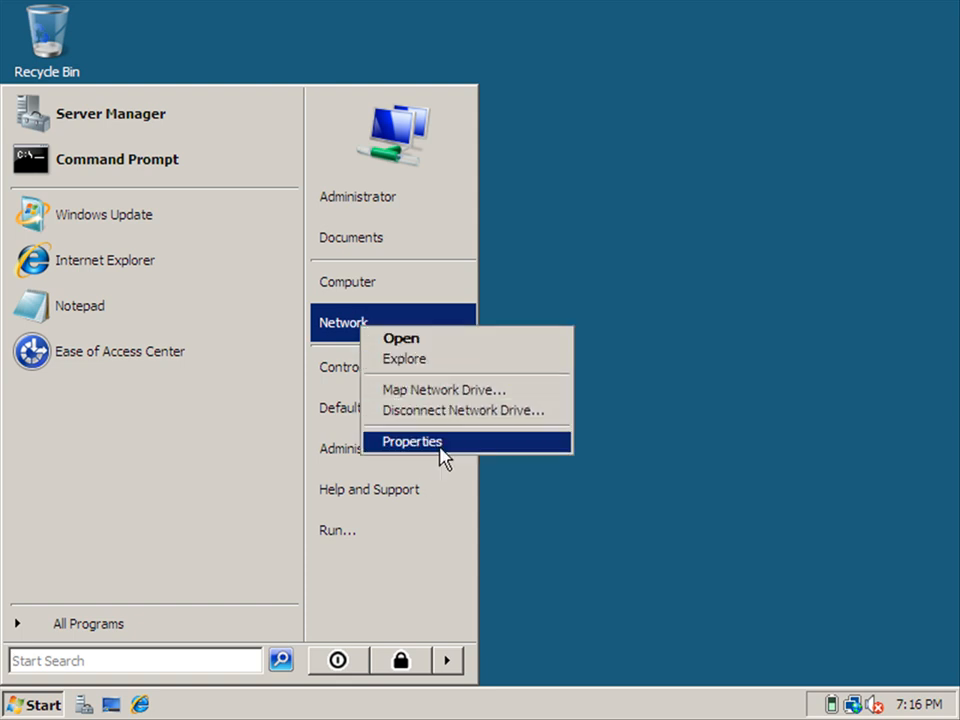
left_click(410, 442)
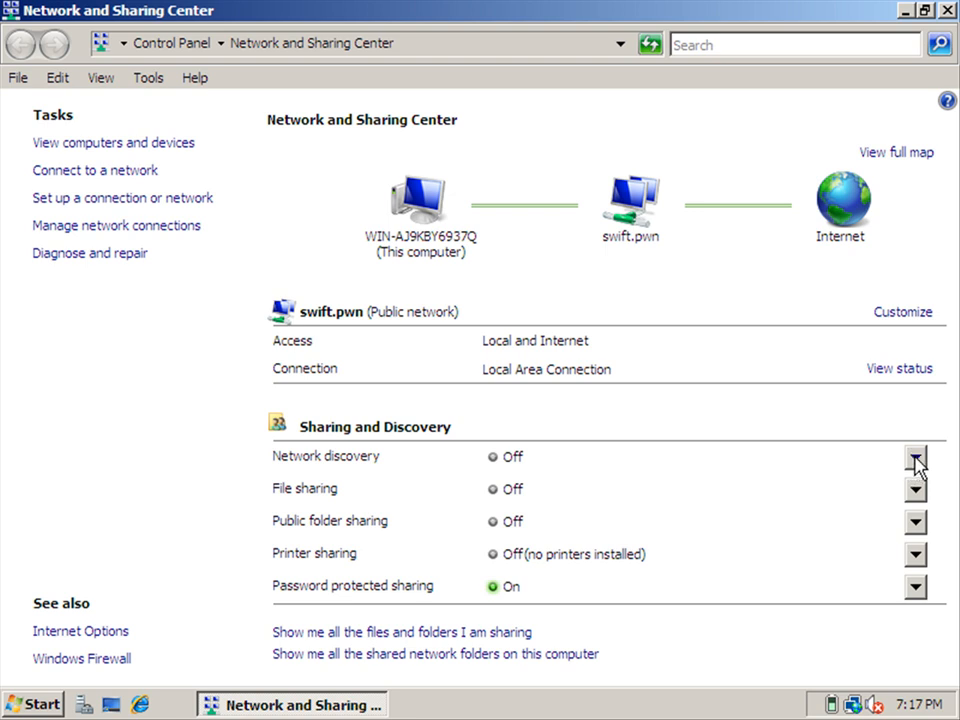
- Turn on network discovery and confirm it for public networks
left_click(916, 464)
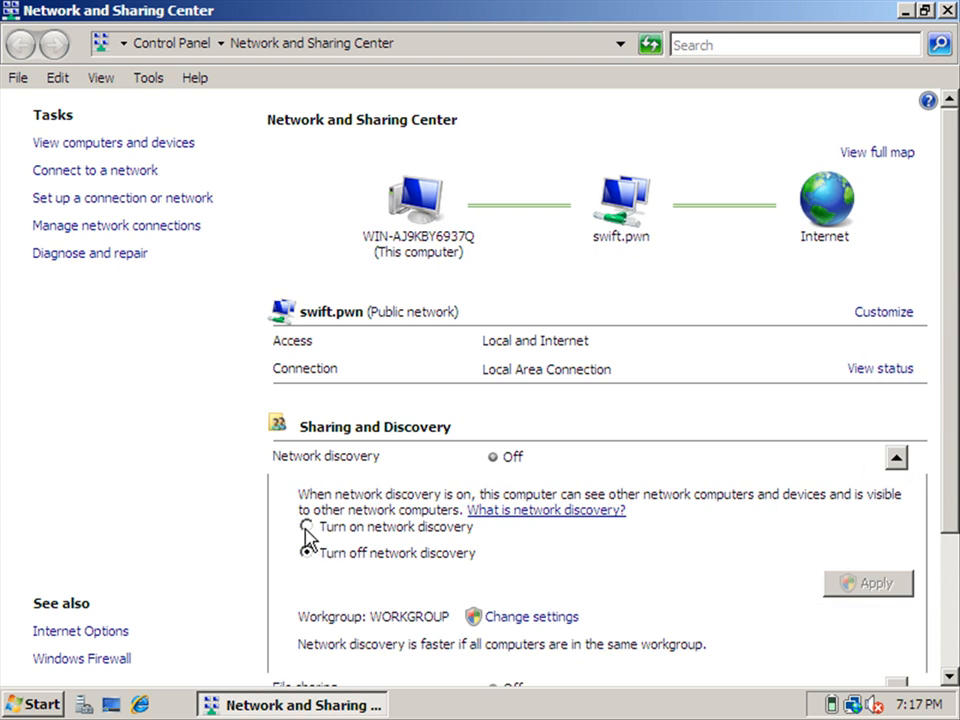
left_click(306, 526)
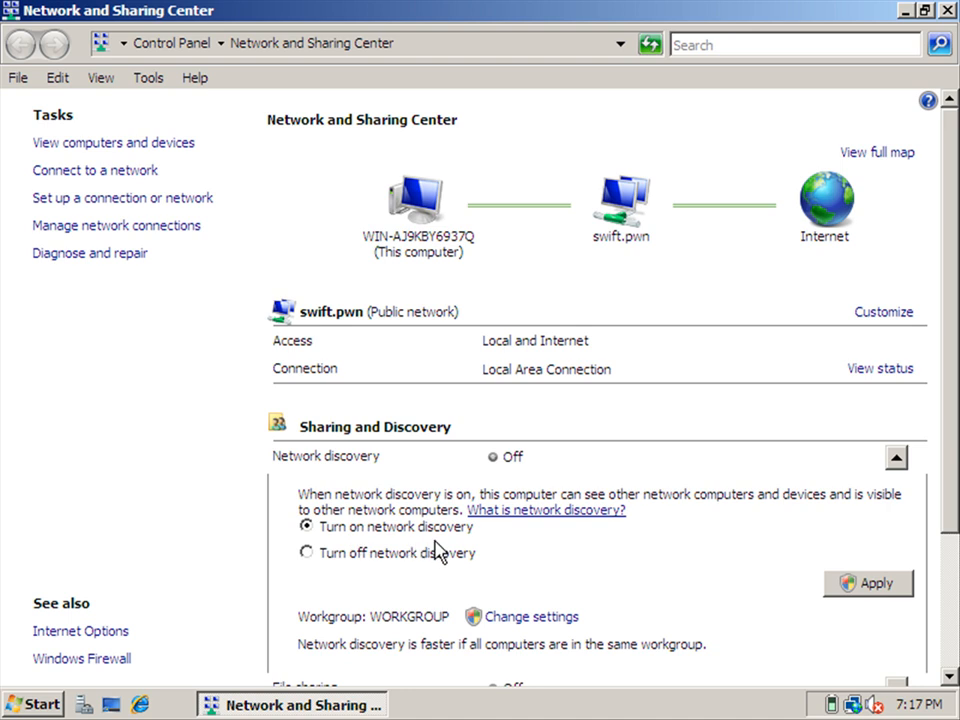
left_click(870, 584)
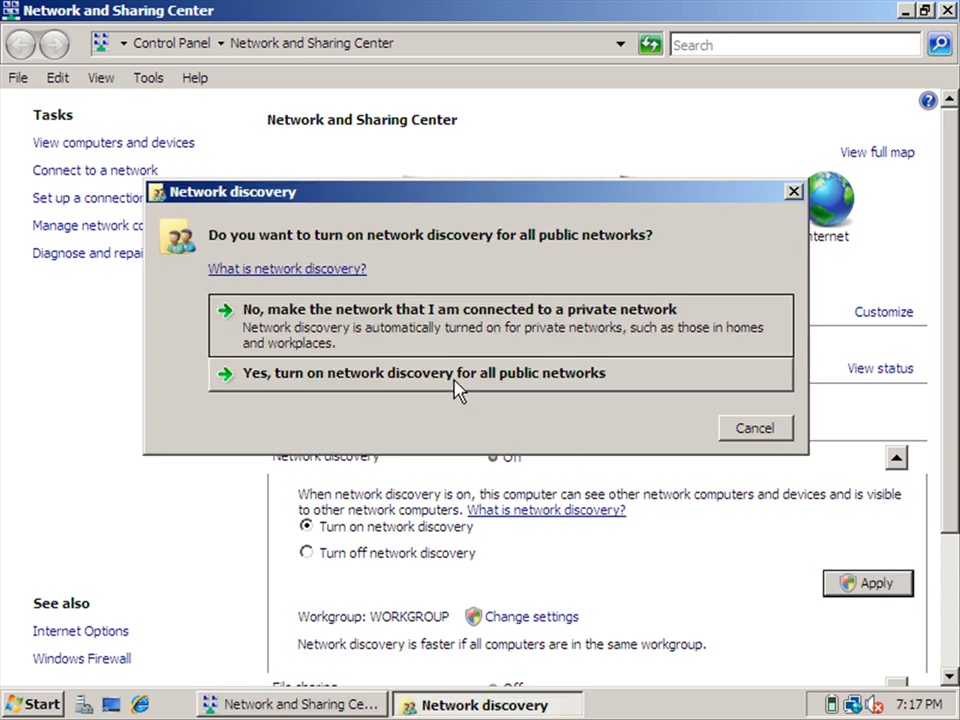
left_click(424, 374)
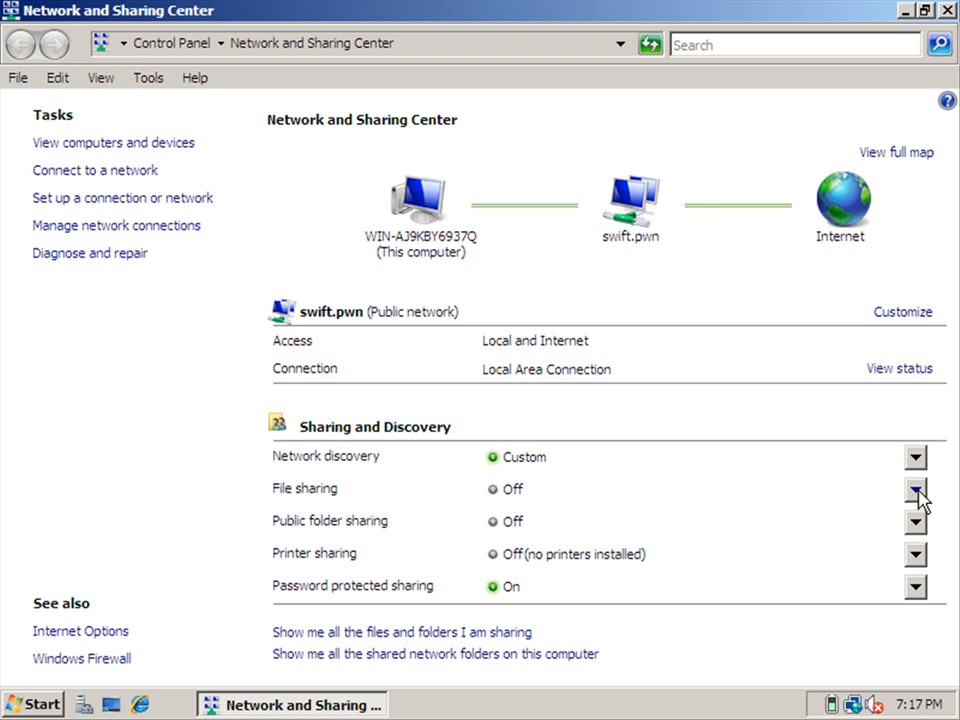
- Turn on file sharing and expand the public folder sharing settings
left_click(912, 488)
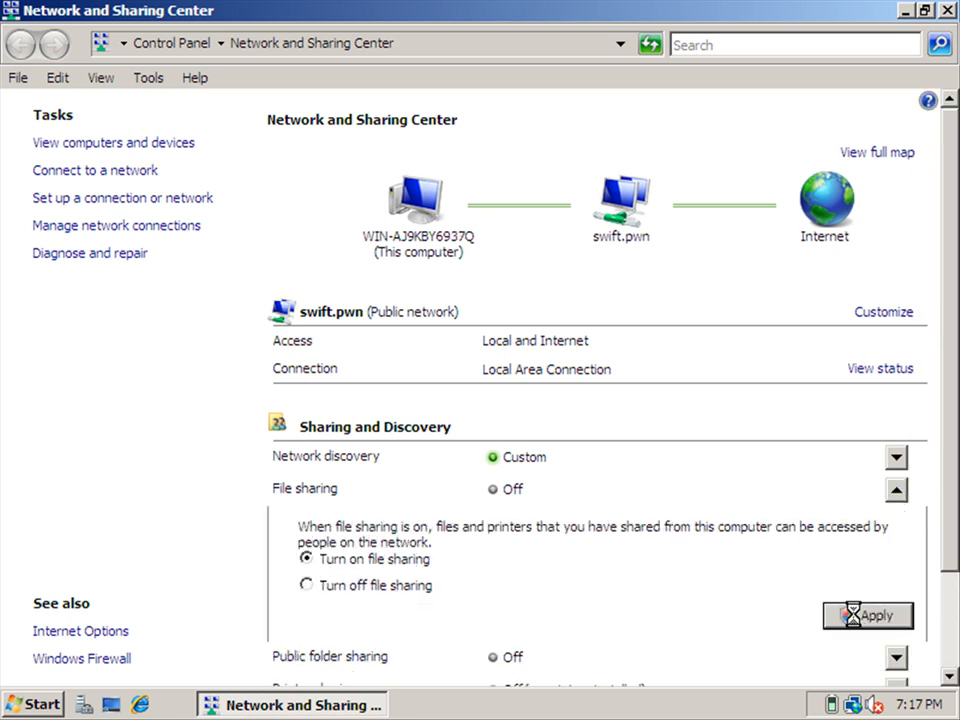
left_click(868, 616)
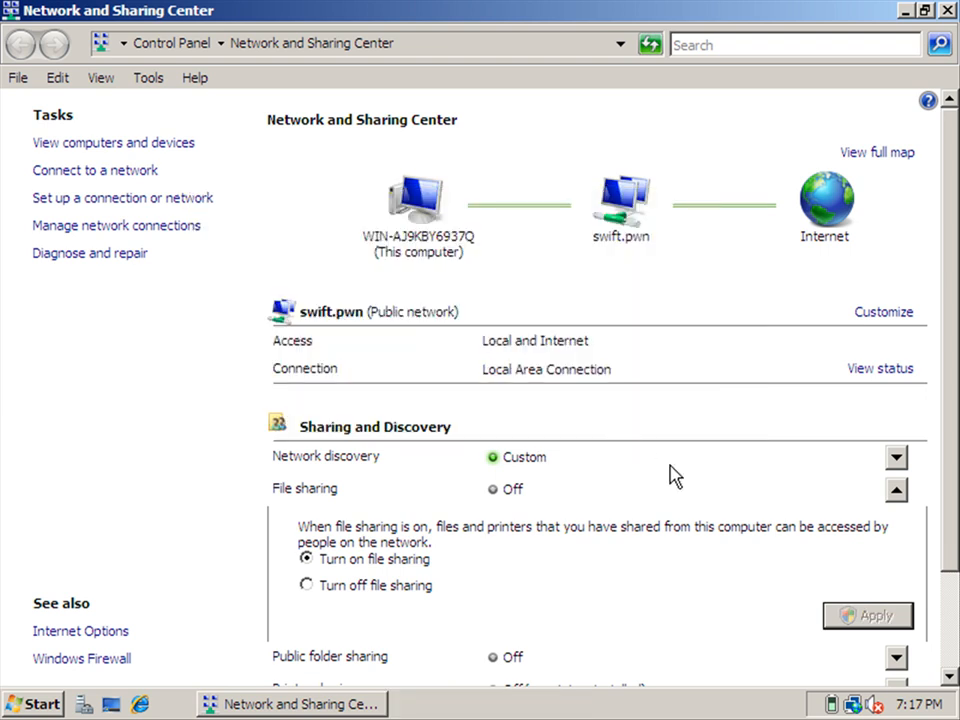
left_click(872, 616)
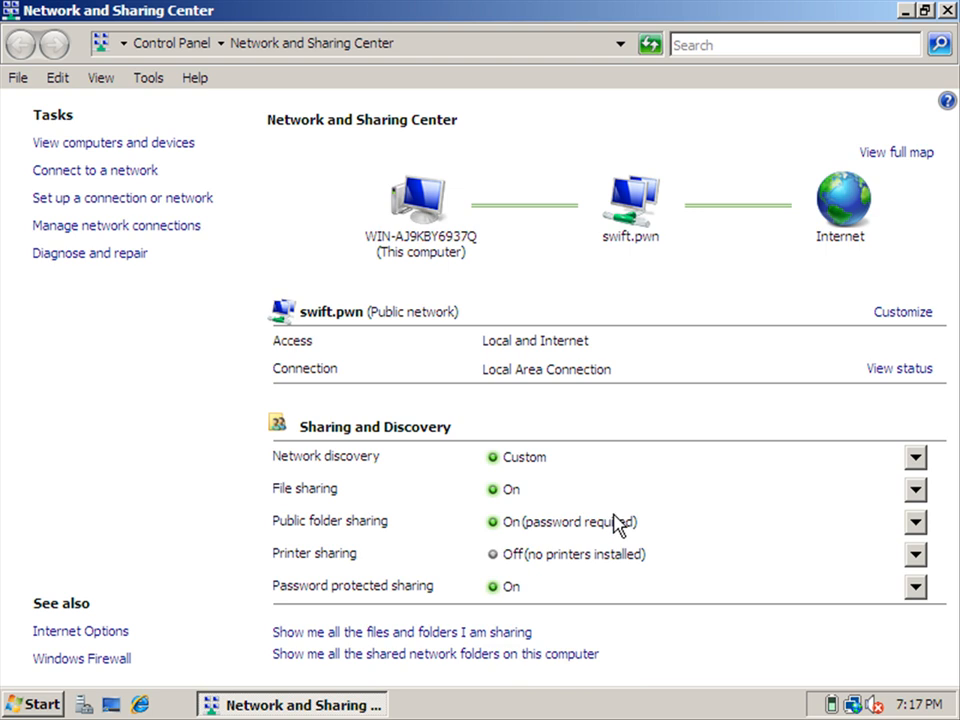
left_click(916, 522)
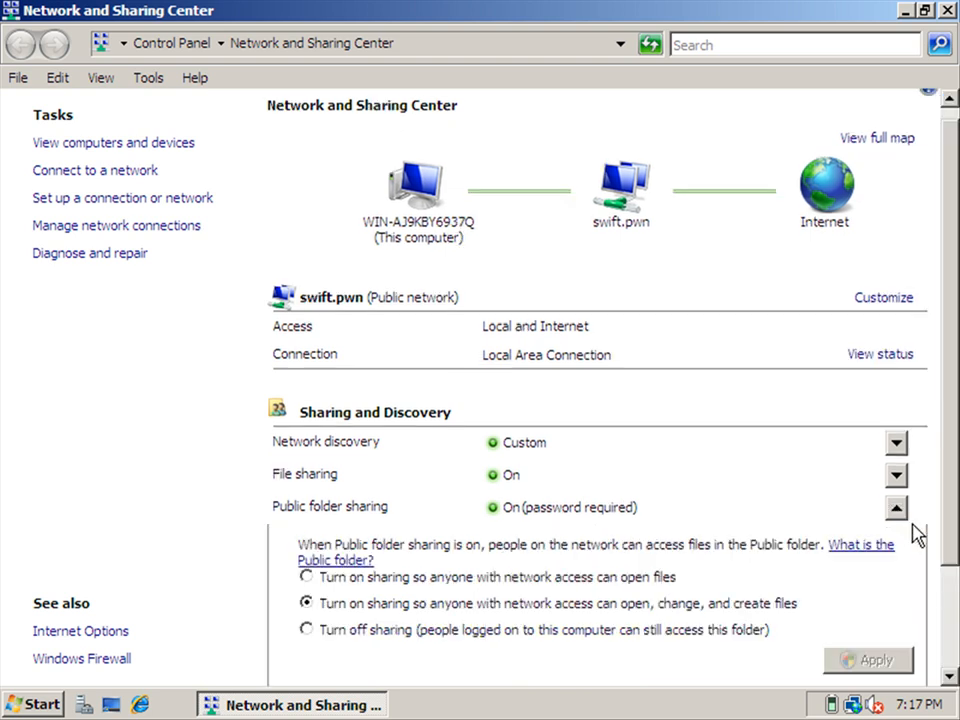
mouse_move(378, 616)
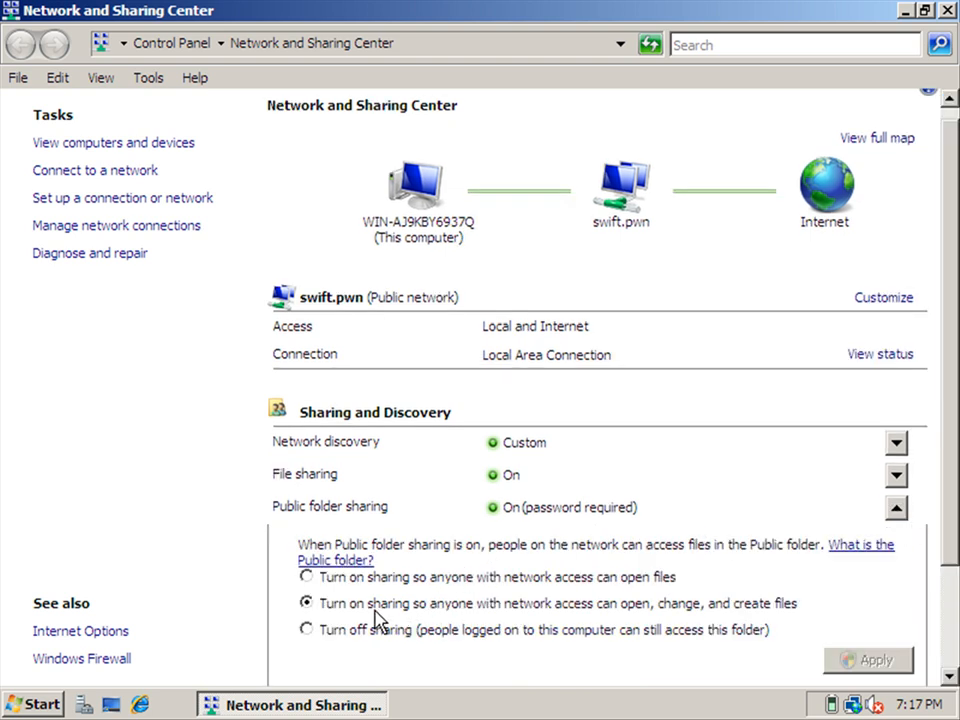
mouse_move(610, 616)
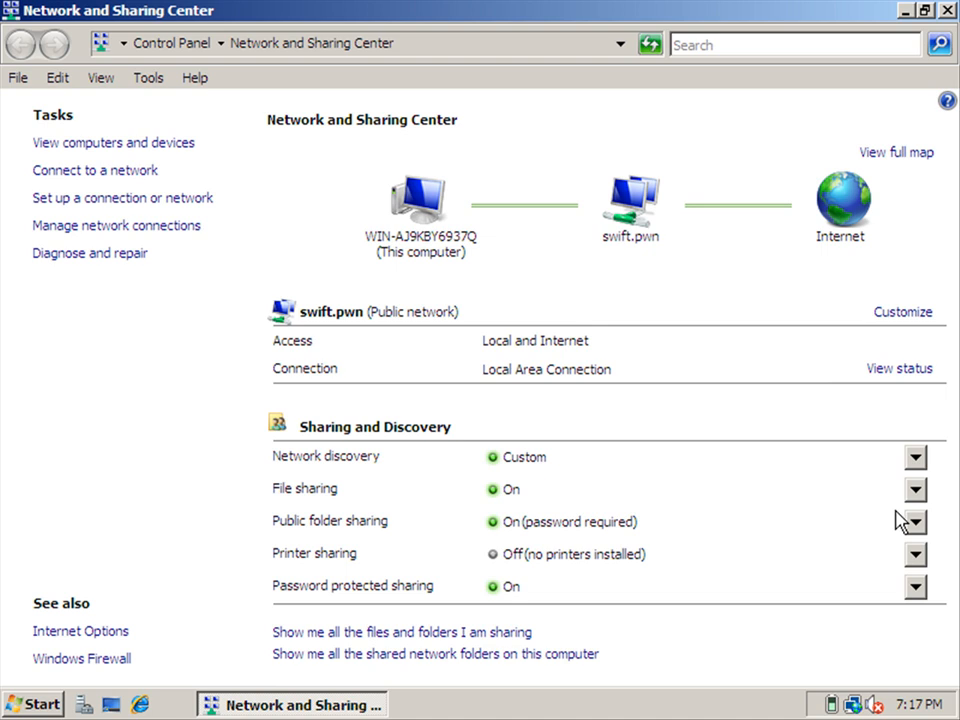
mouse_move(96, 616)
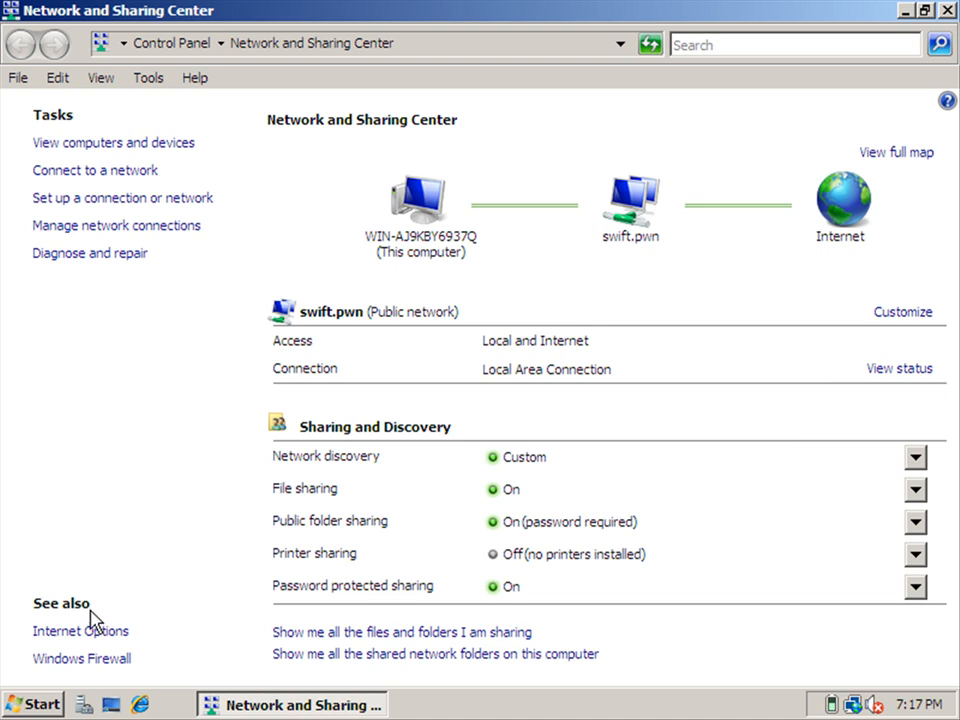
mouse_move(122, 240)
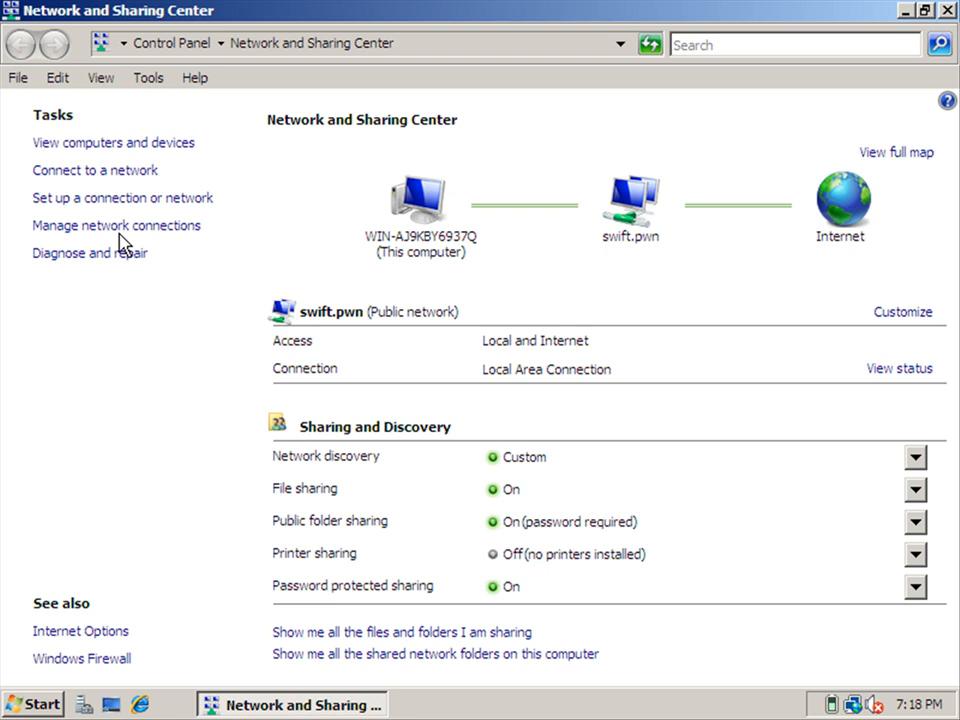
mouse_move(116, 232)
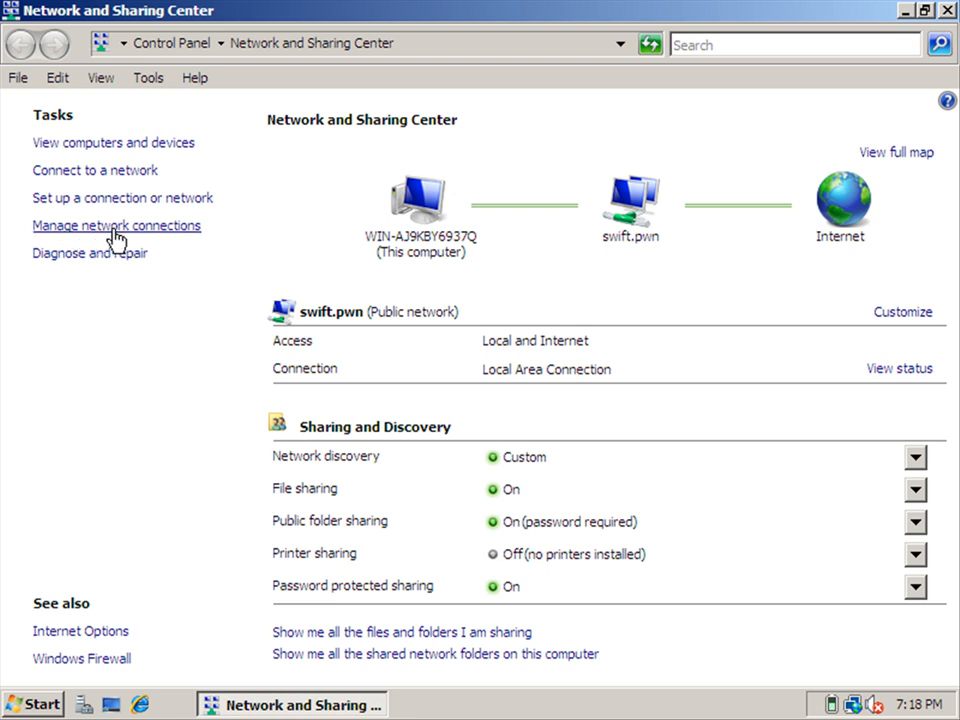
mouse_move(132, 232)
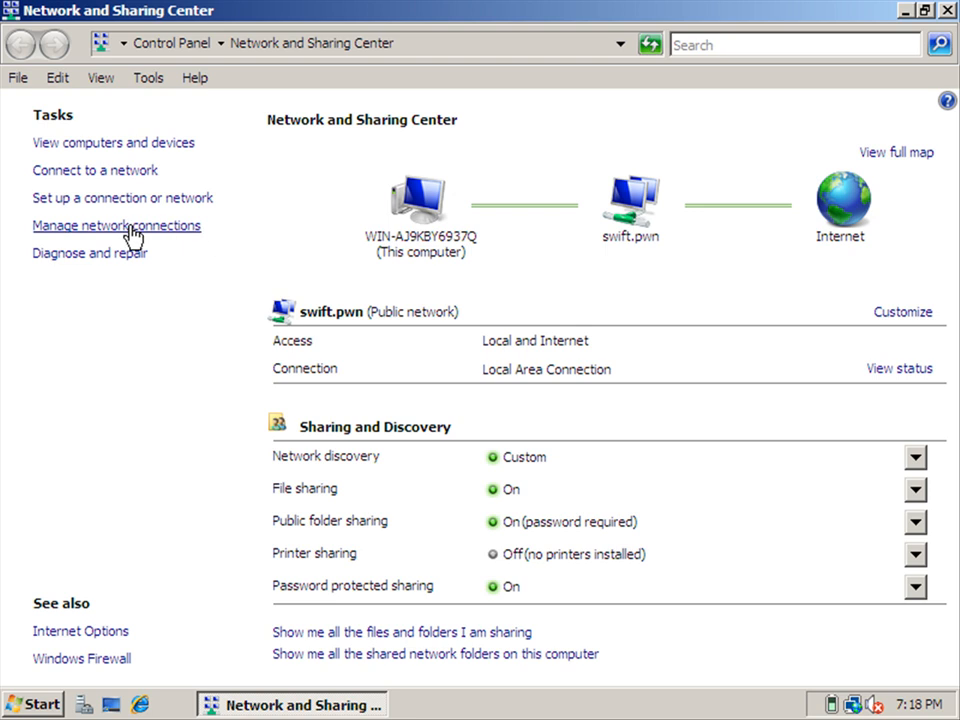
- From Manage network connections, bring up Local Area Connection Properties
left_click(116, 224)
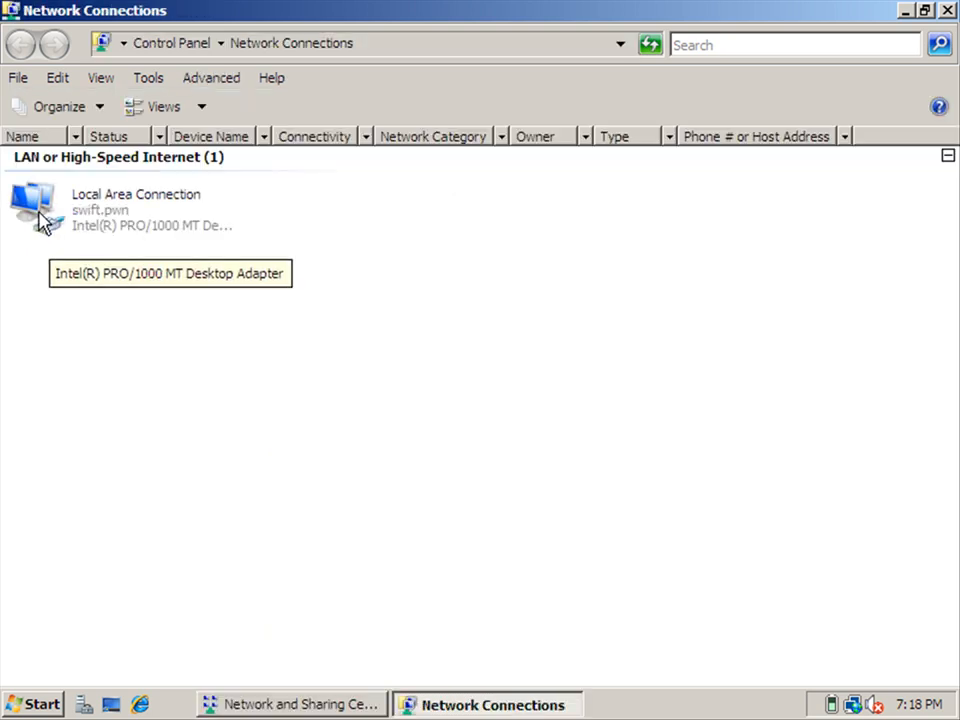
right_click(44, 216)
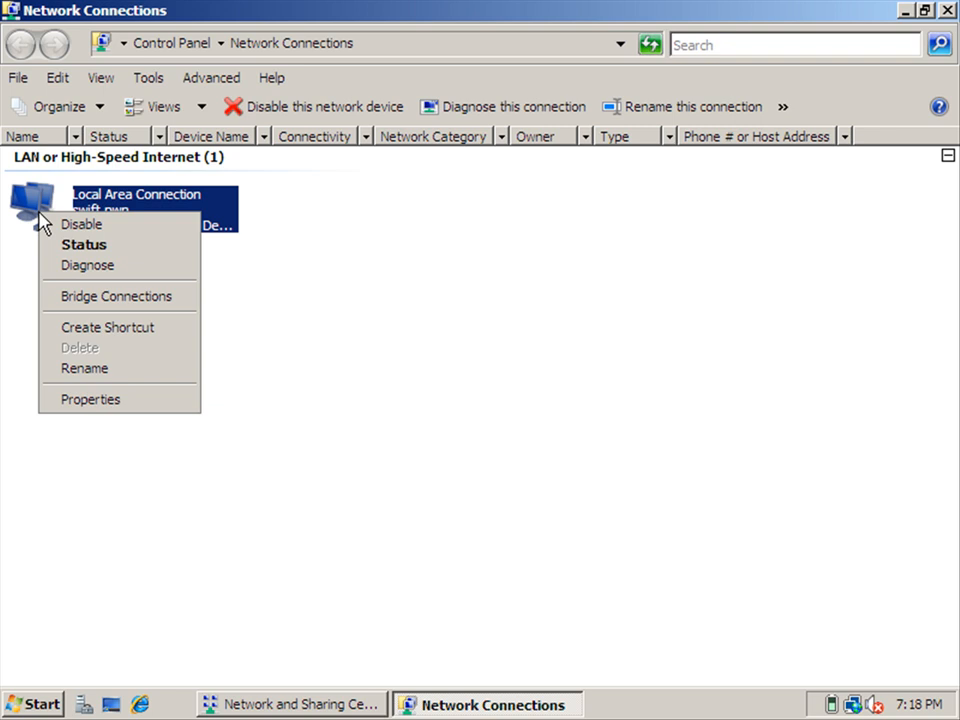
mouse_move(90, 400)
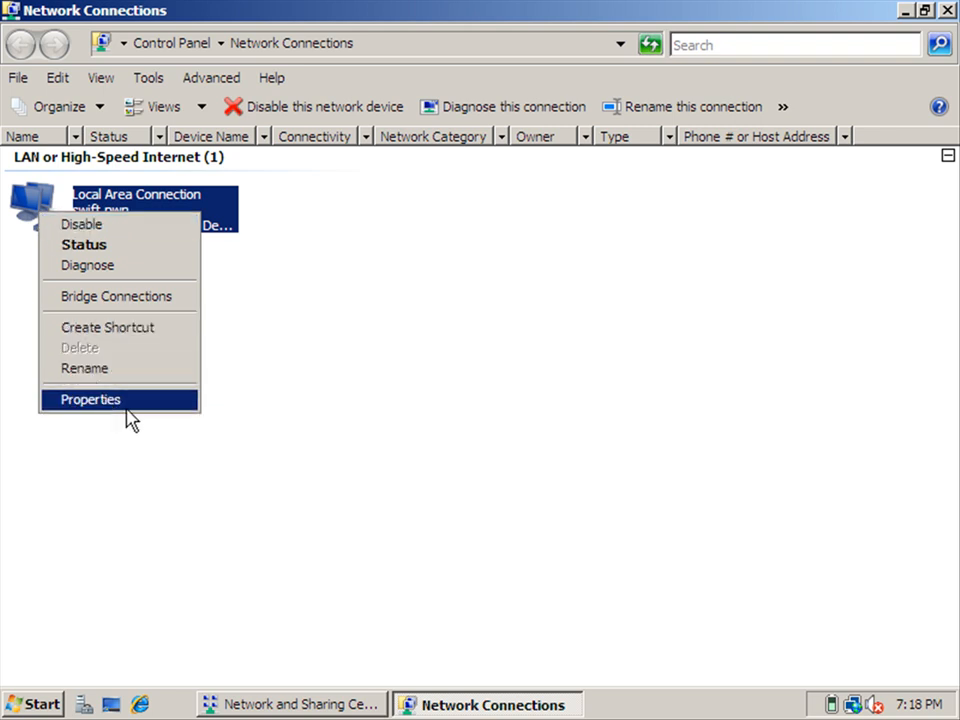
mouse_move(148, 414)
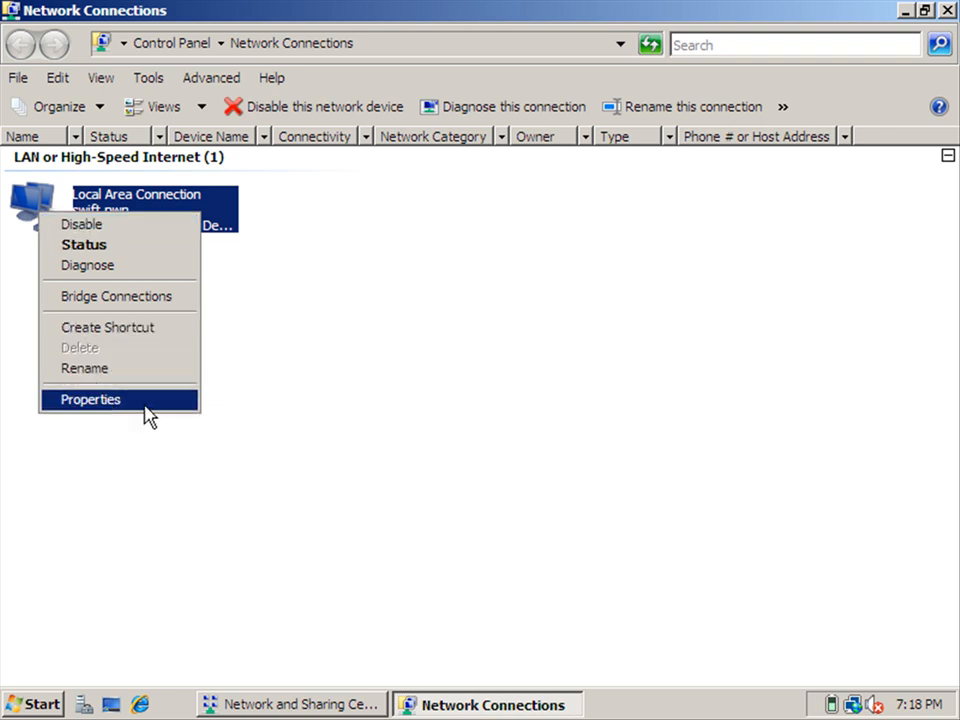
left_click(90, 400)
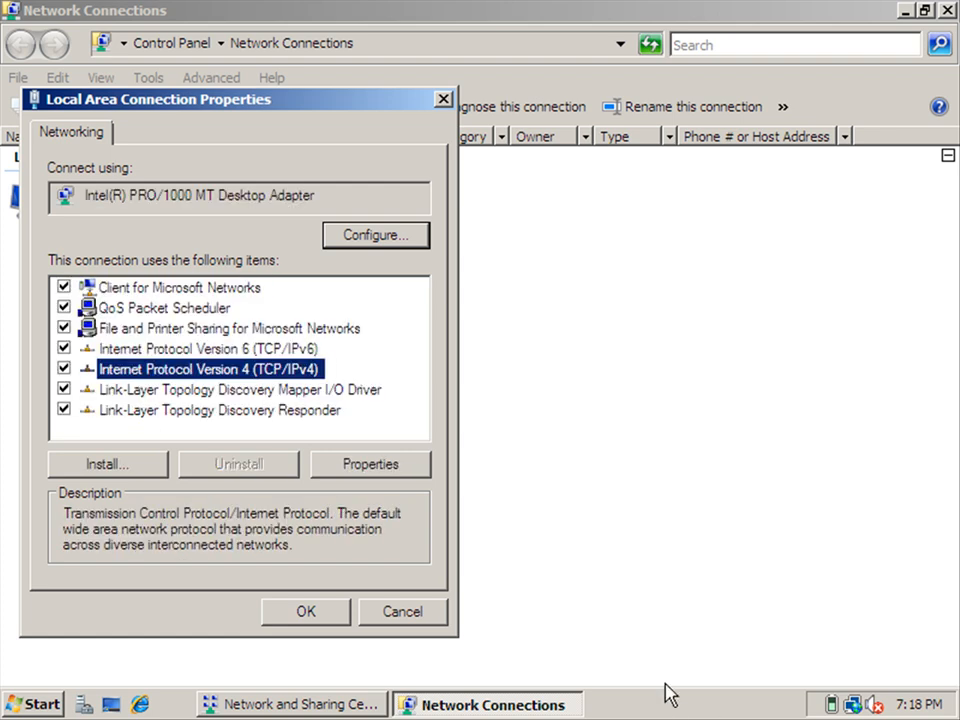
mouse_move(396, 476)
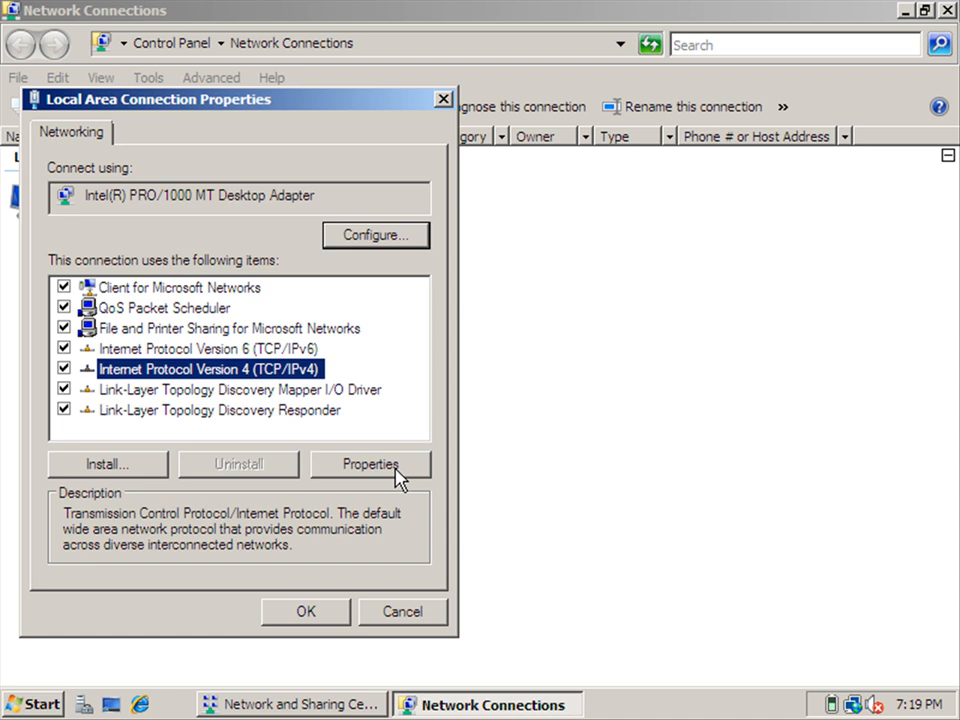
- In IPv4 properties, set static IP 192.168.0.10 with subnet mask 255.255.255.0
left_click(370, 464)
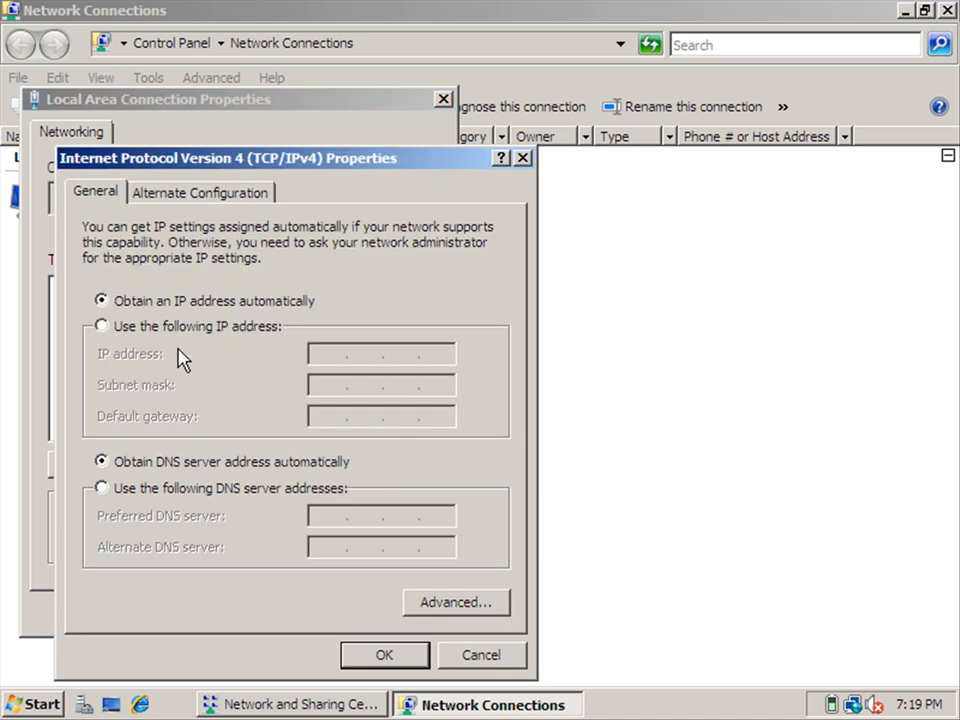
mouse_move(180, 390)
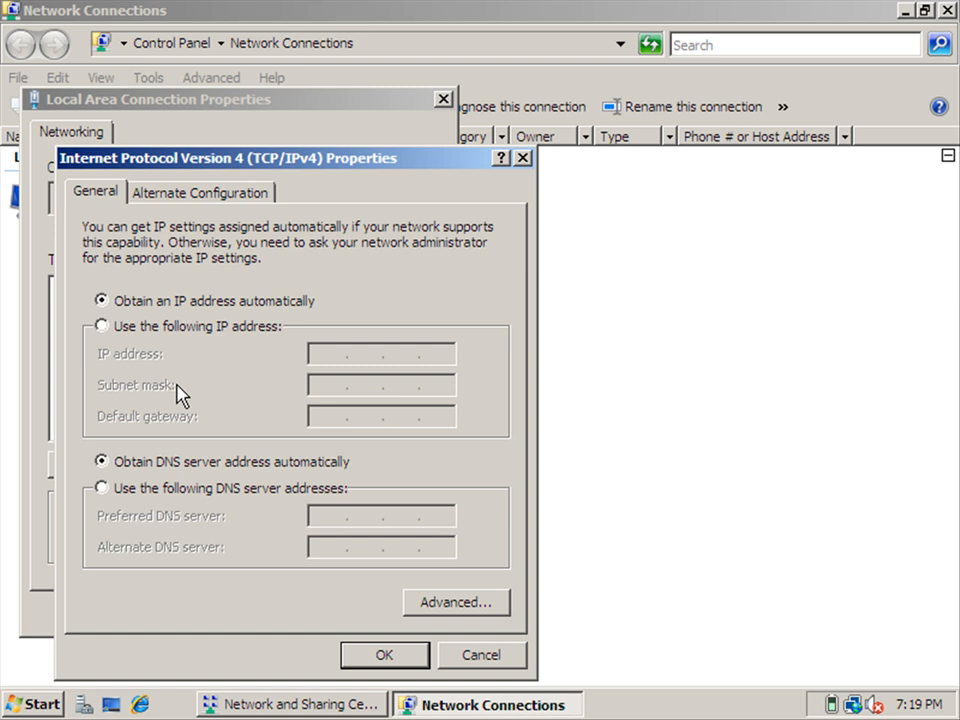
mouse_move(142, 400)
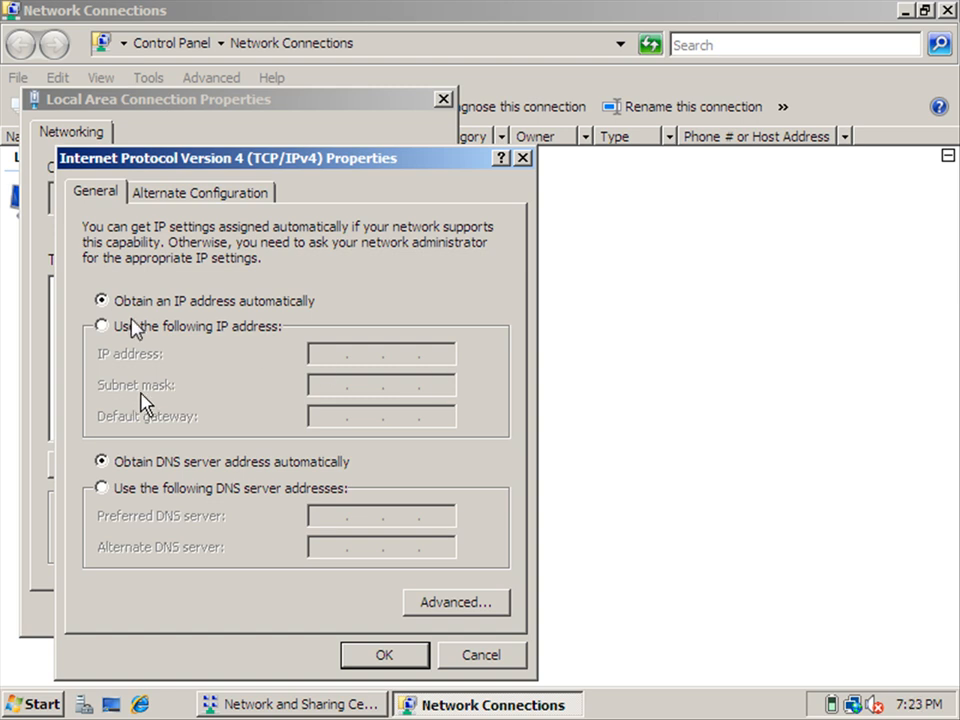
mouse_move(82, 348)
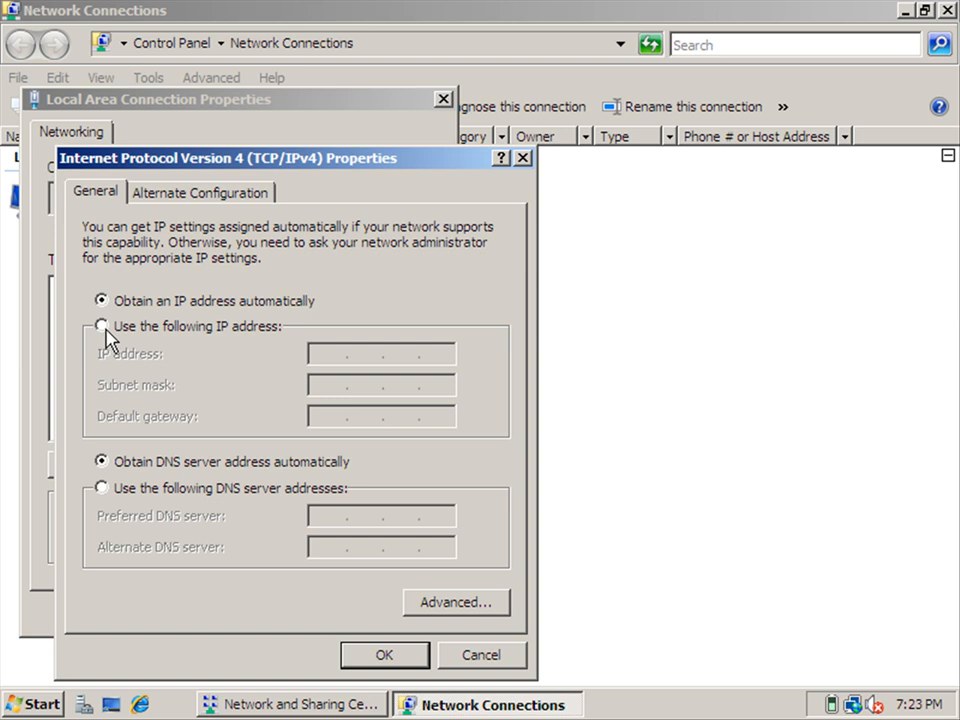
left_click(100, 326)
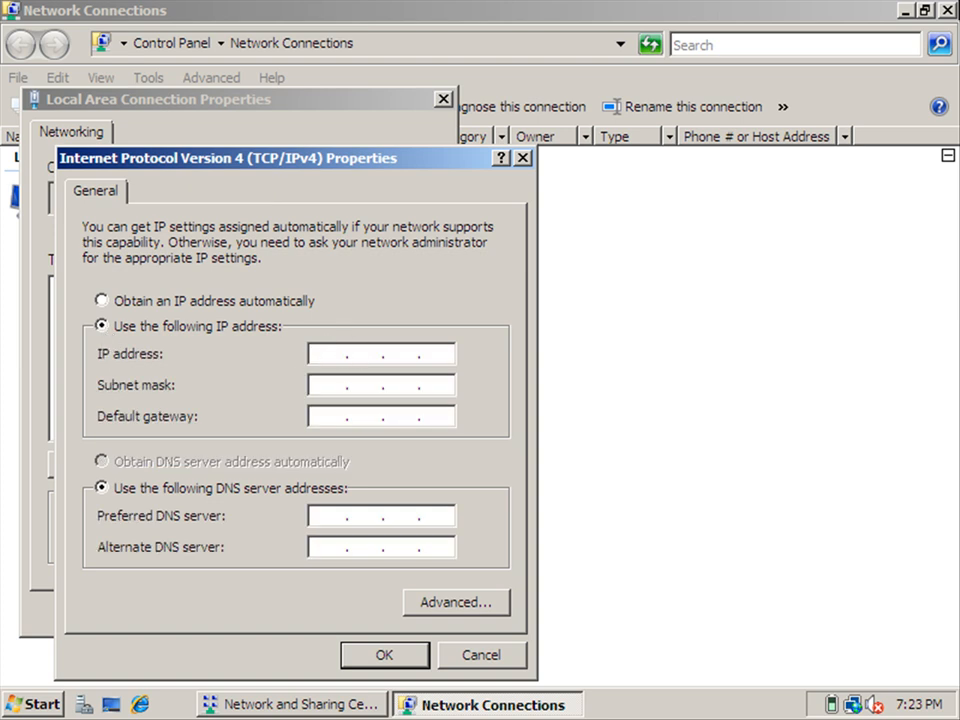
left_click(340, 352)
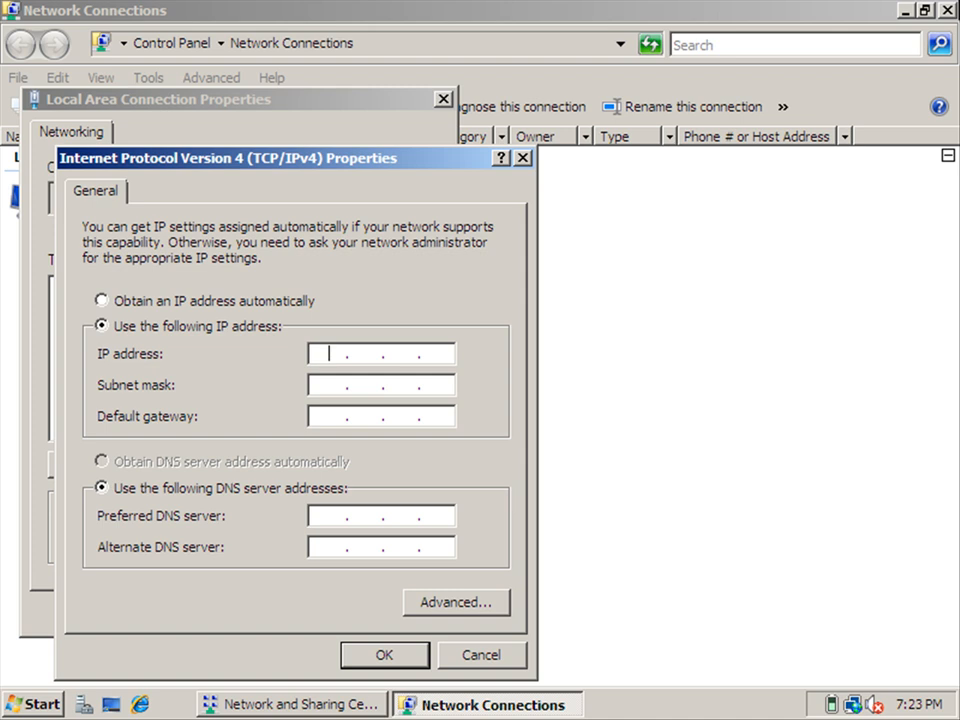
type("1")
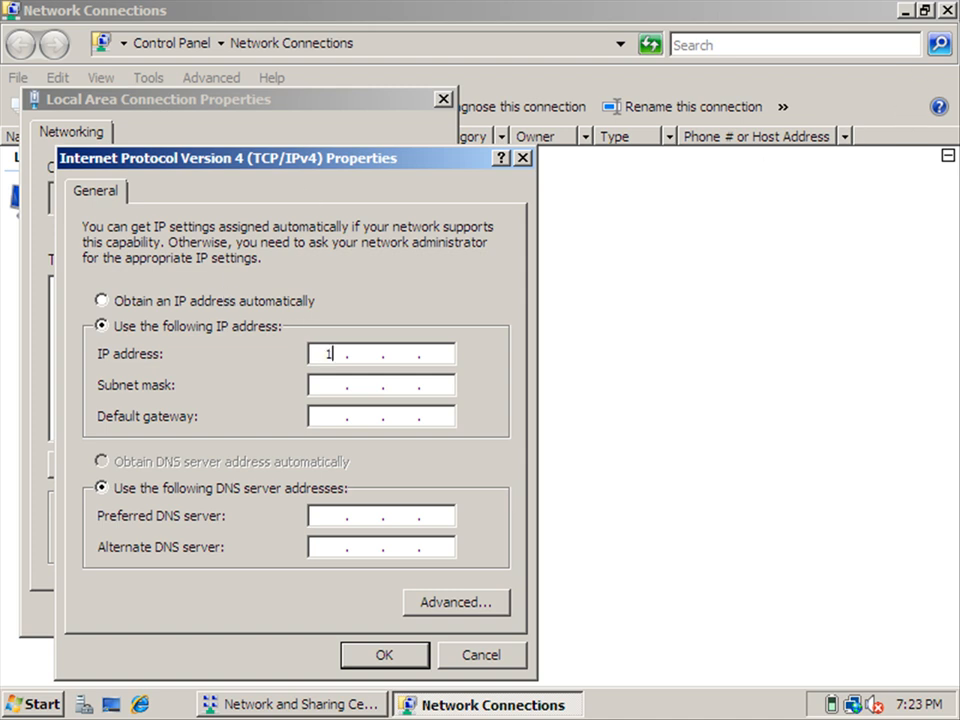
type("29")
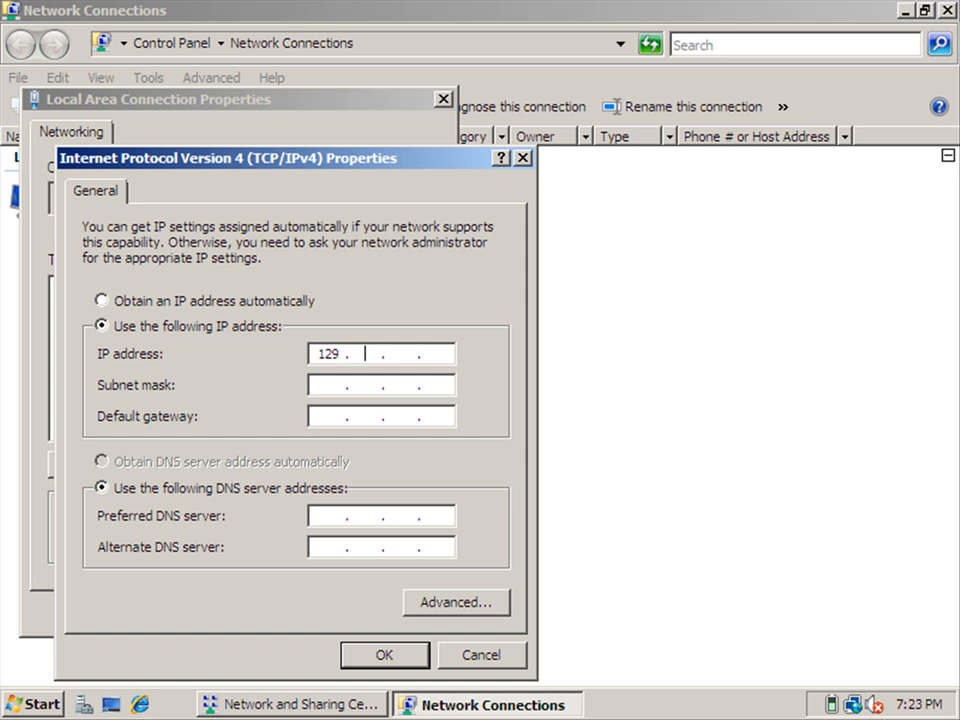
type("192")
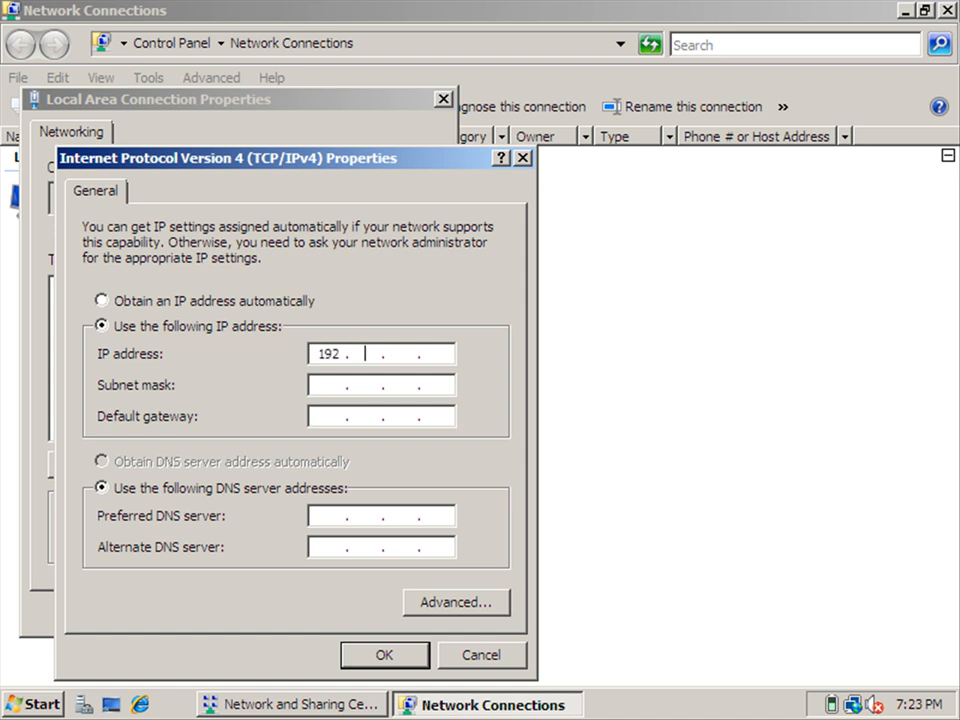
type("168 0")
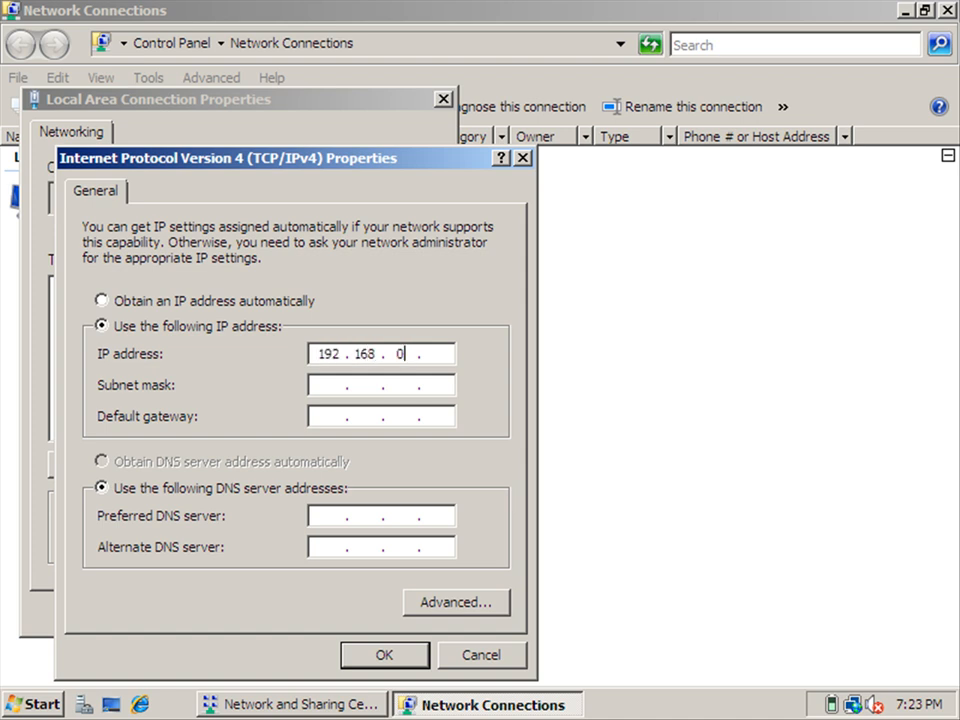
mouse_move(284, 328)
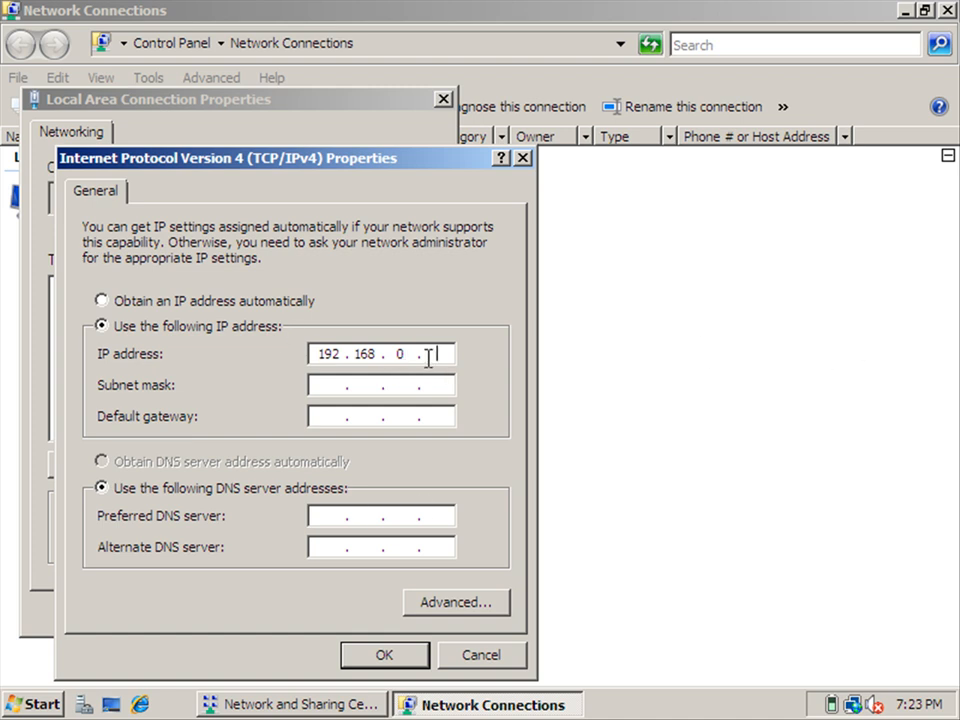
type("10")
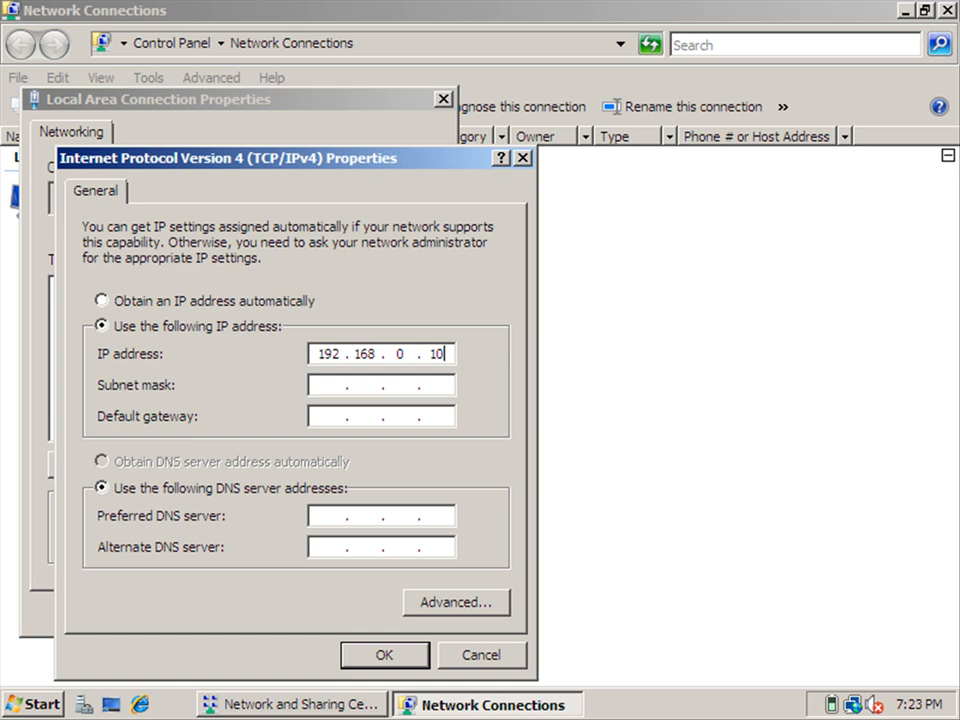
left_click(336, 384)
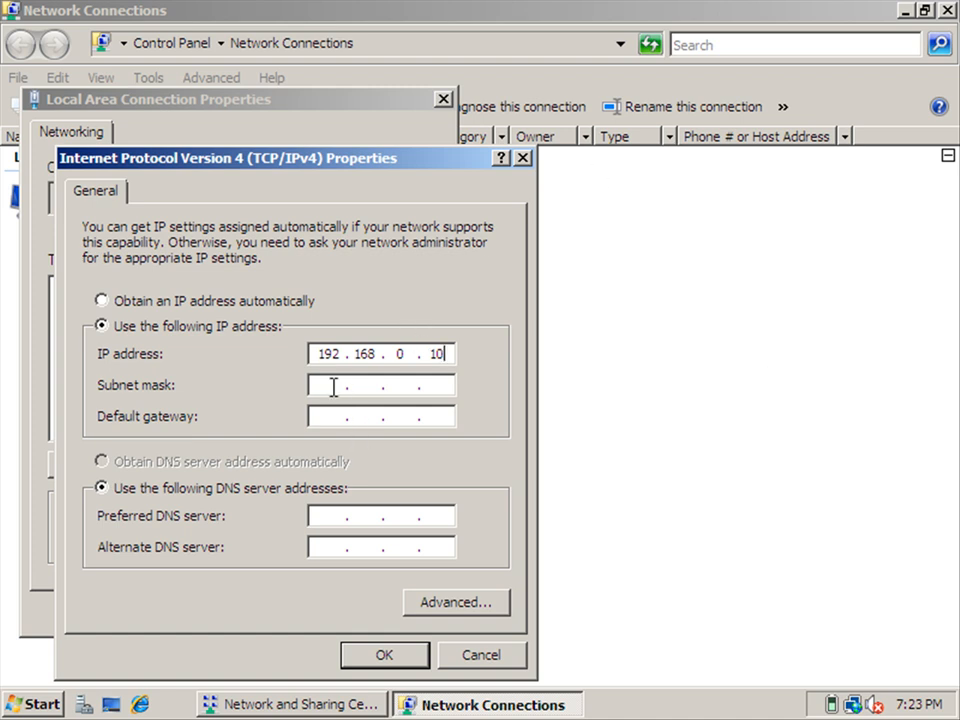
type("255.255.255.0")
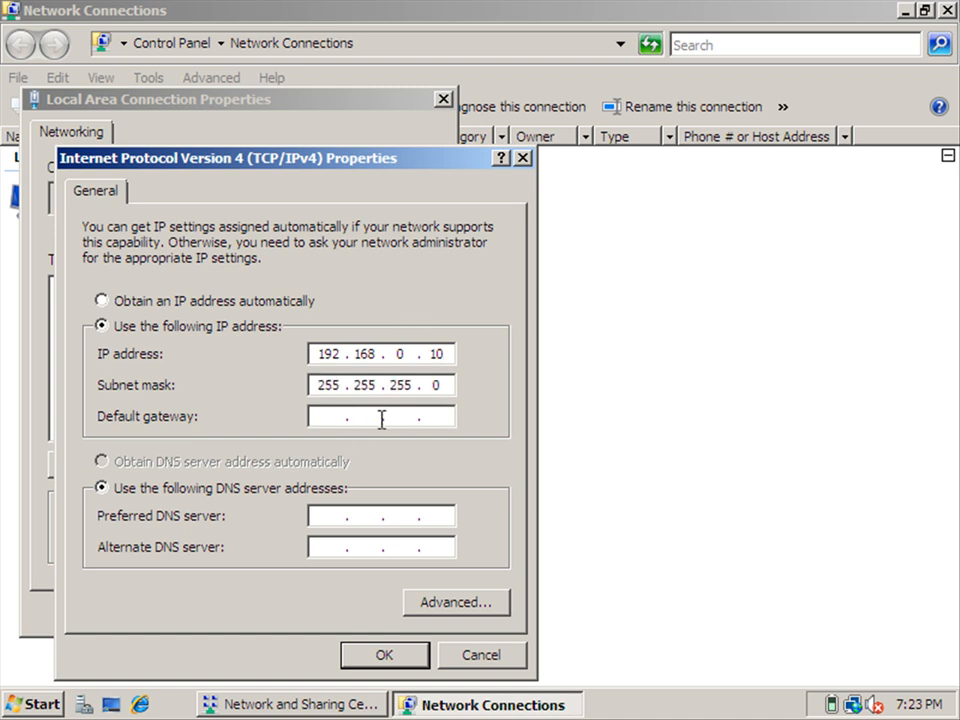
mouse_move(376, 388)
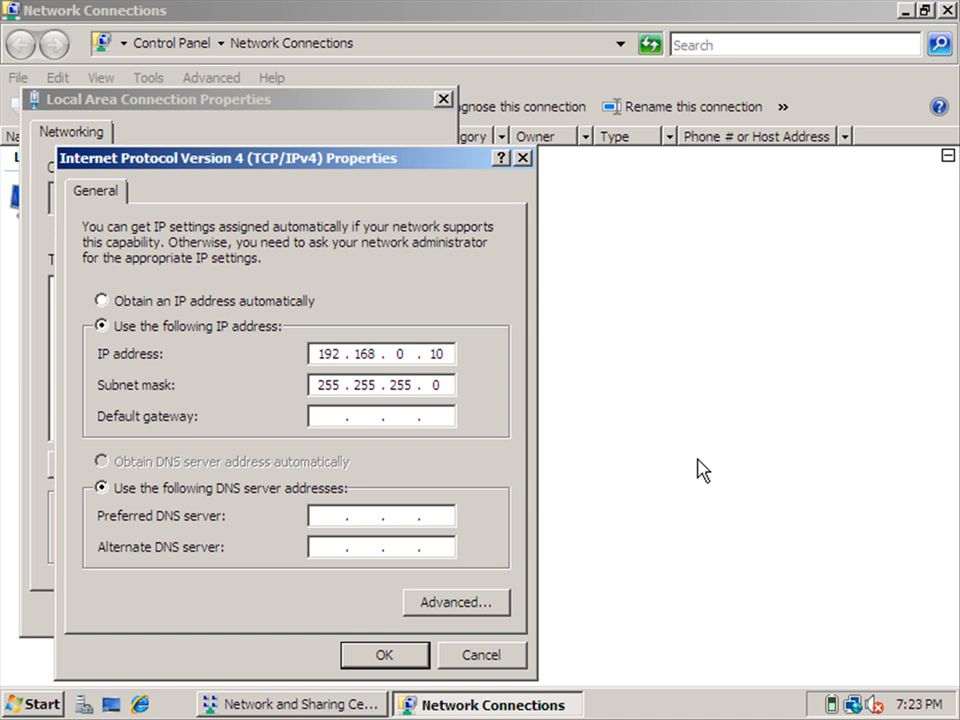
- Enter default gateway 192.168.0.1 and adjust the last octet of the IP address
type("1")
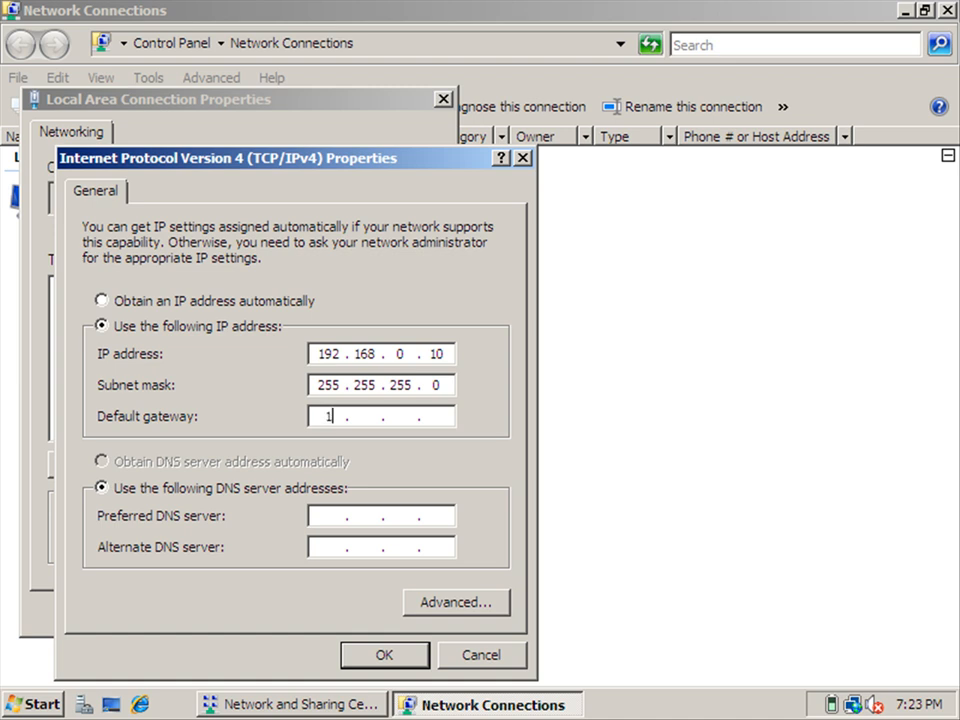
type("92")
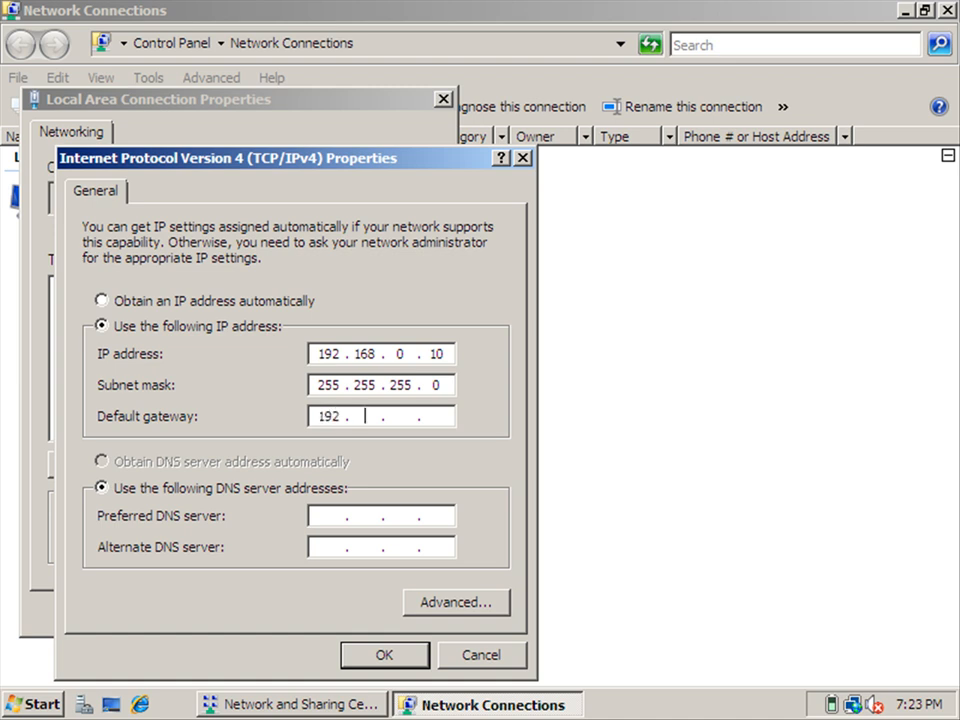
type("168")
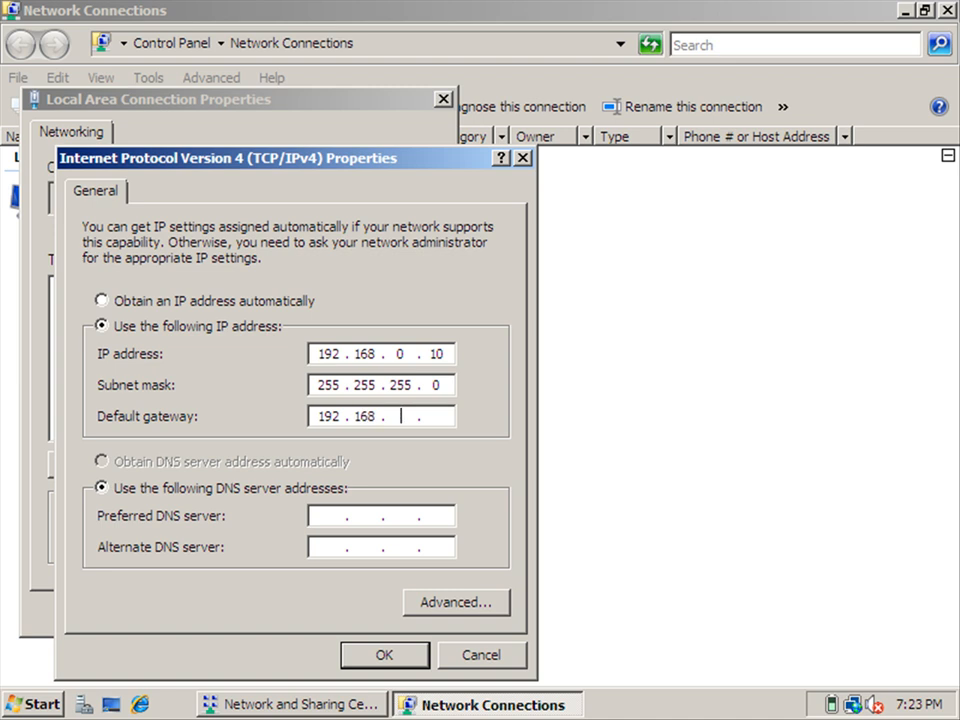
type("0")
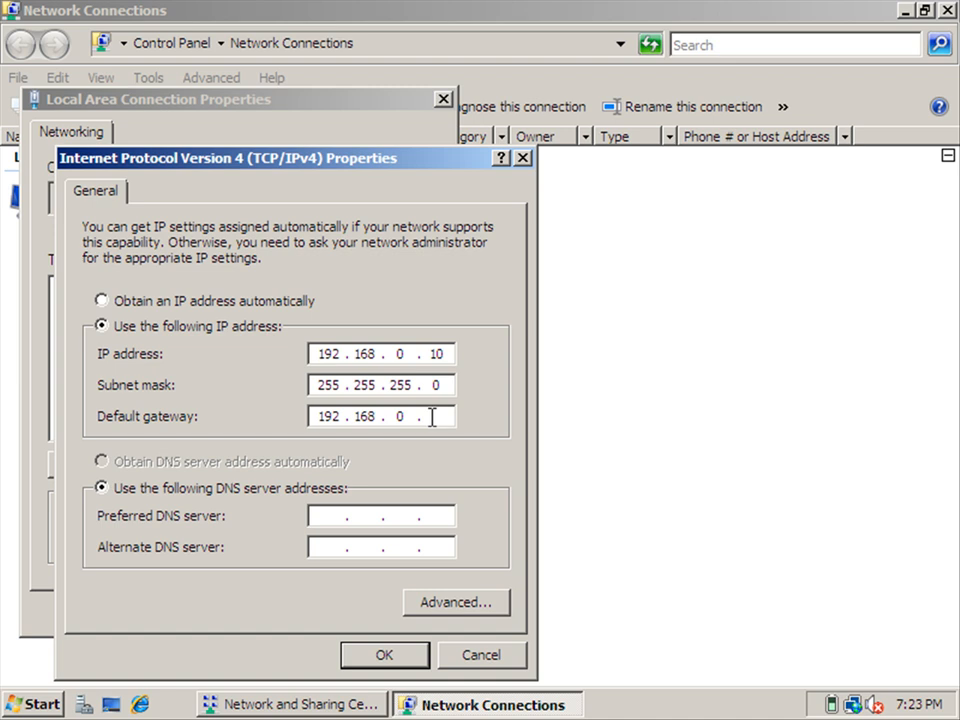
type("1")
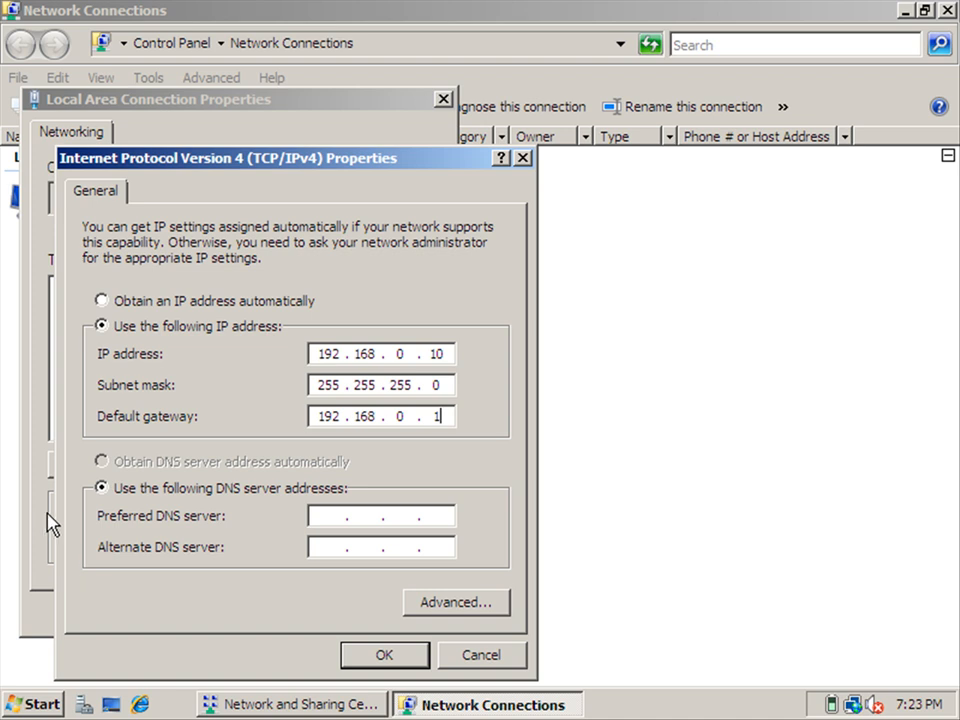
mouse_move(8, 560)
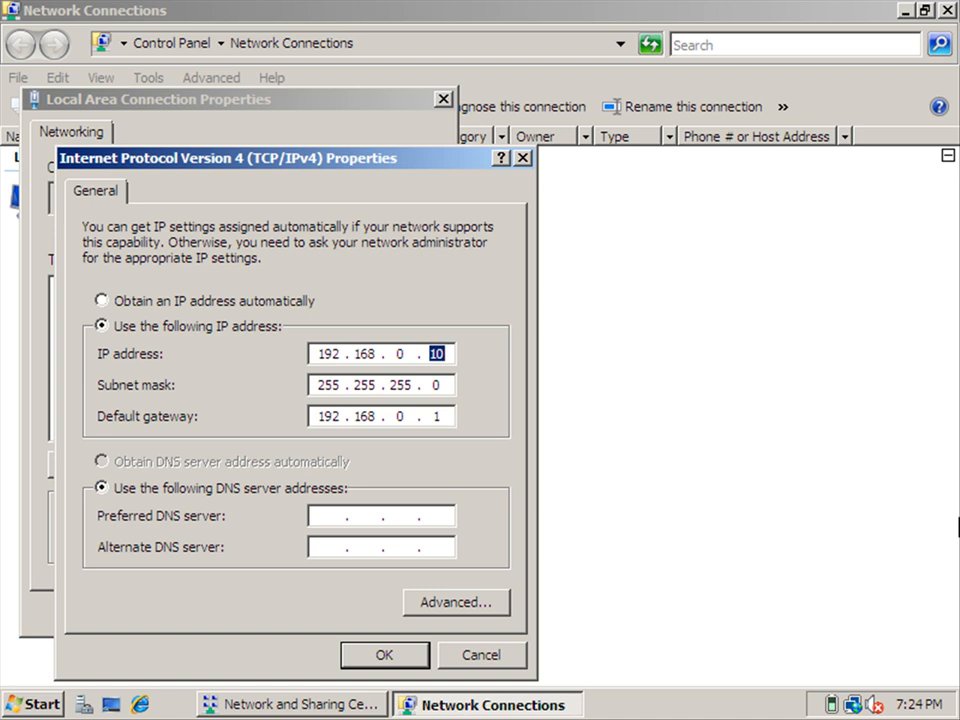
type("20")
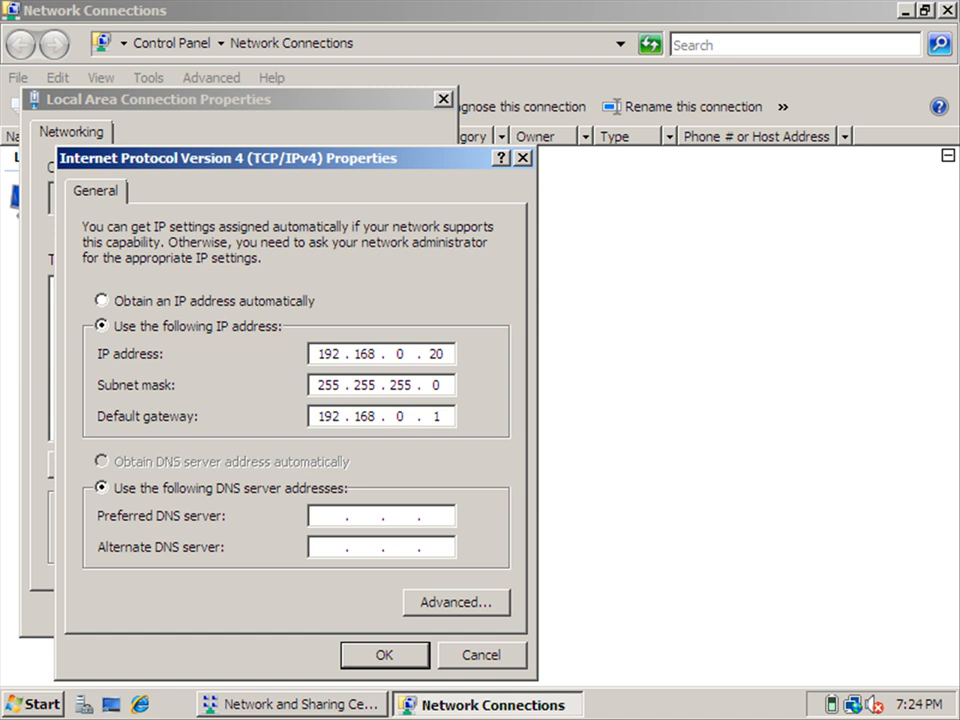
double_click(436, 352)
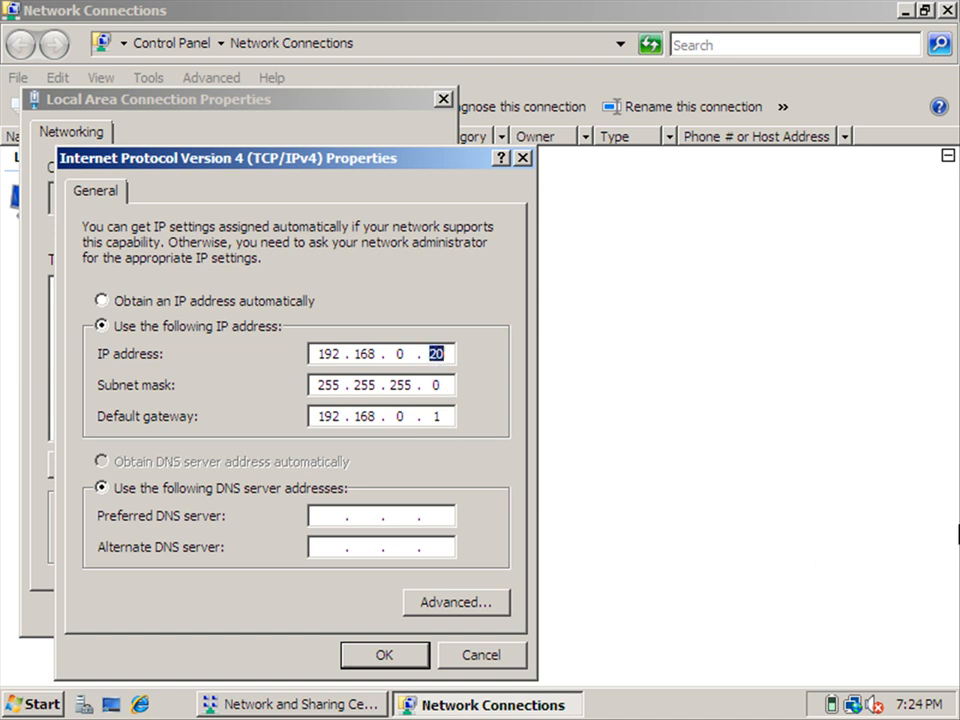
type("30")
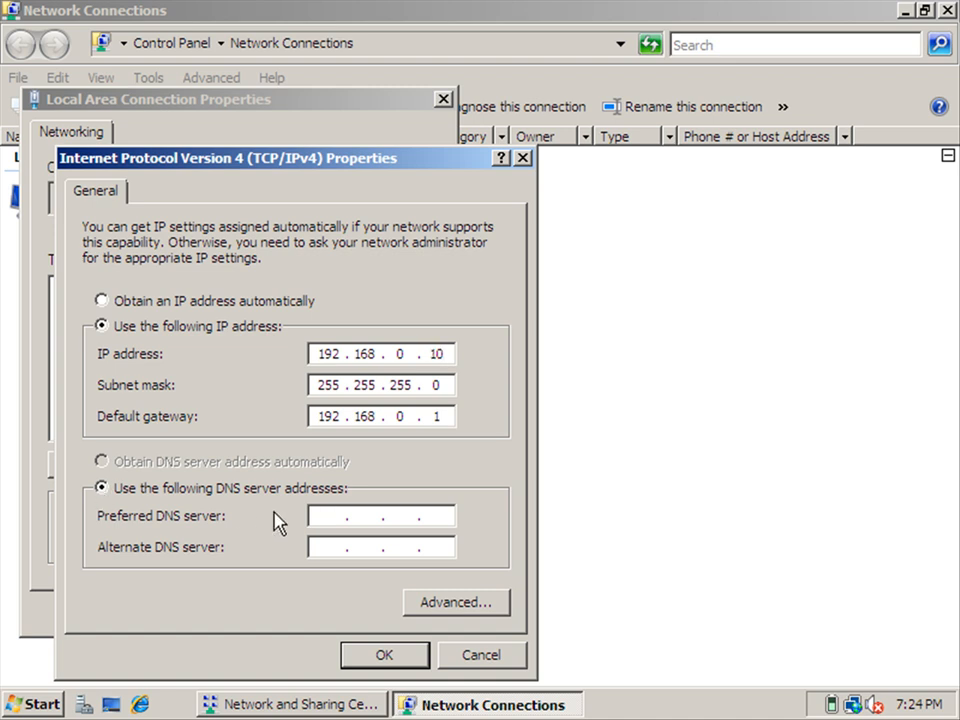
- Set preferred DNS server 192.168.0.1, save the IPv4 settings and close the connection properties
left_click(340, 516)
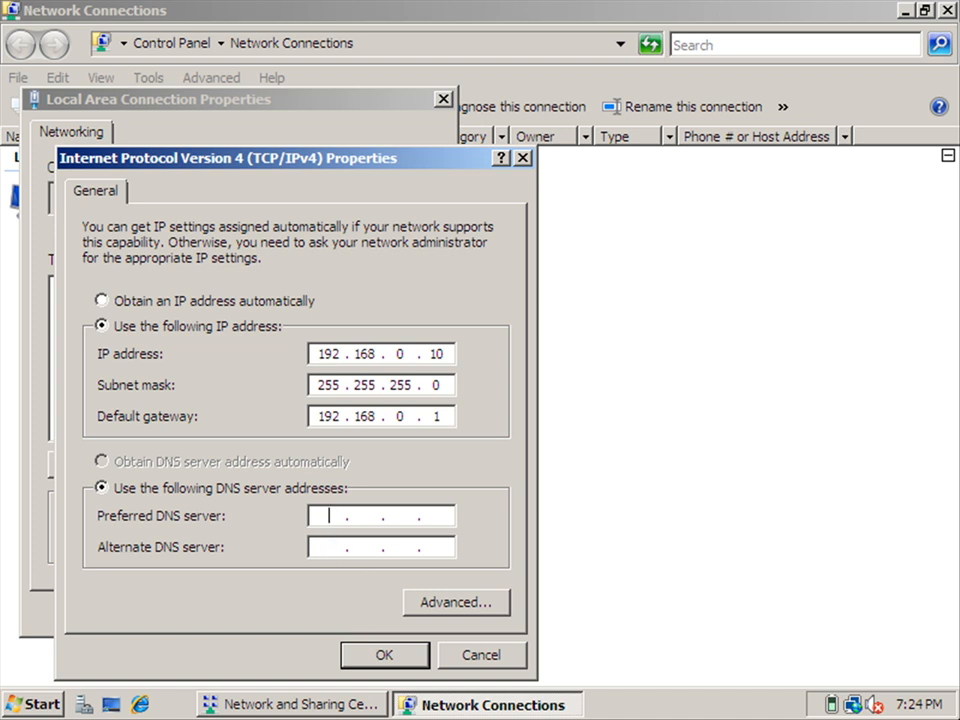
type("192 . . .")
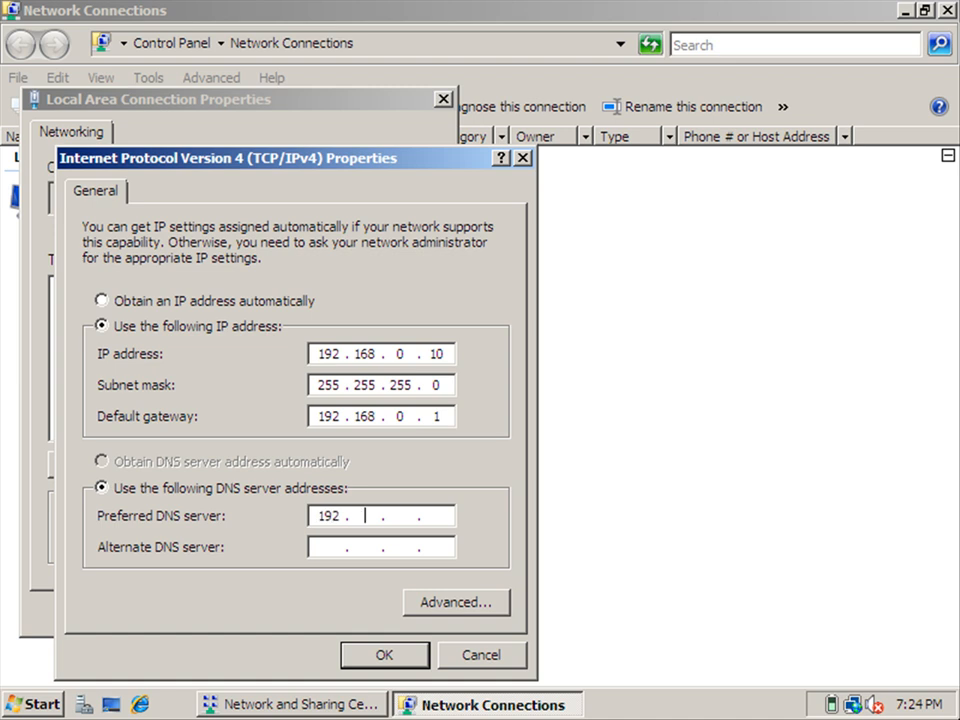
type("168")
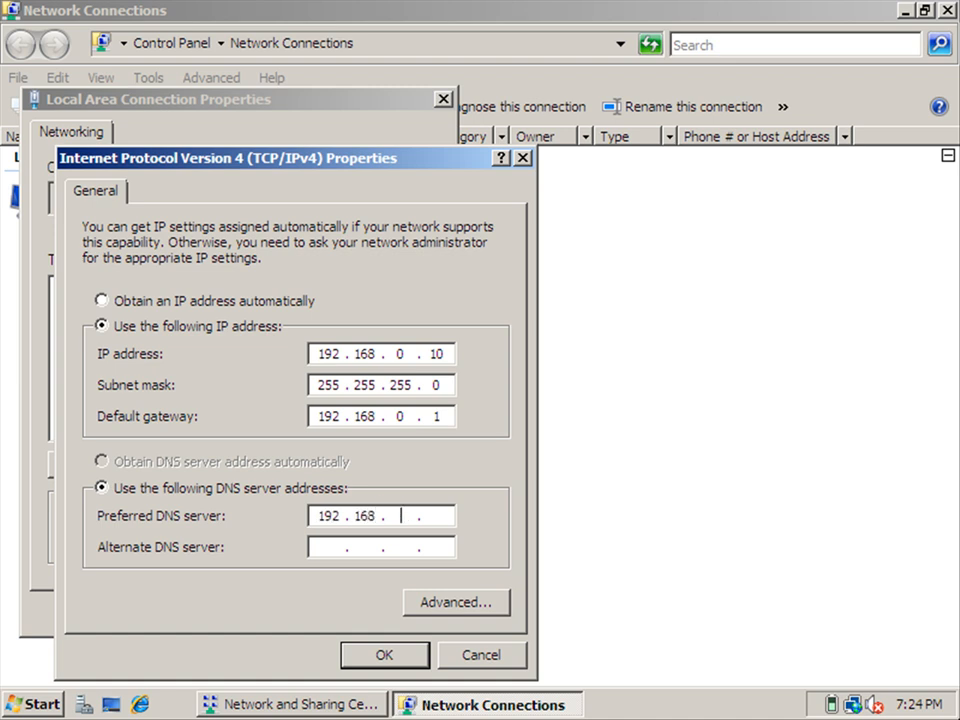
type("0")
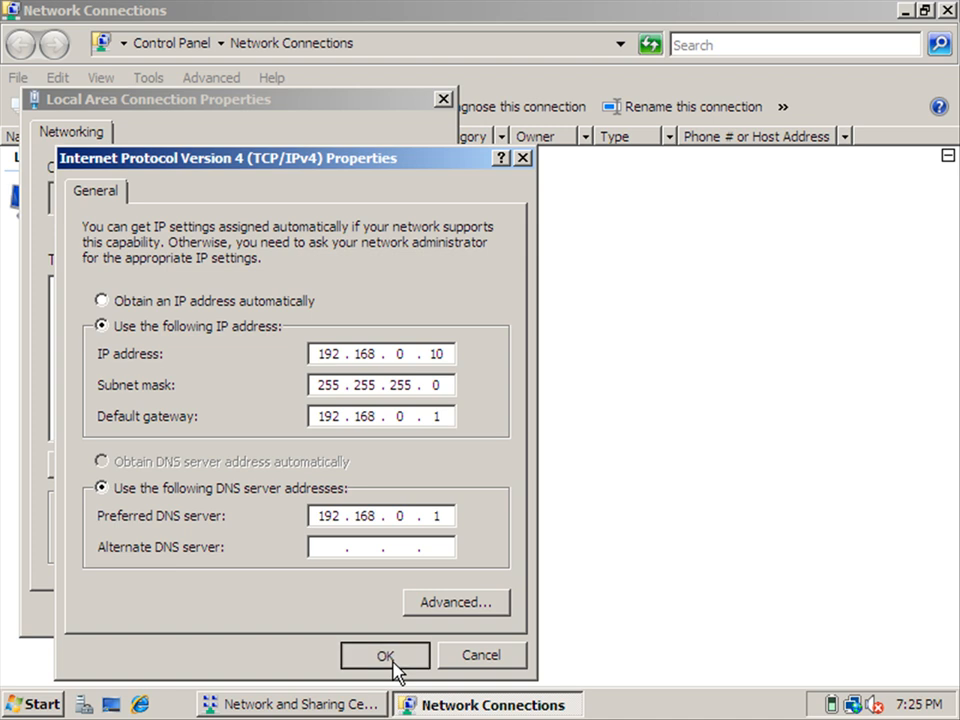
left_click(384, 656)
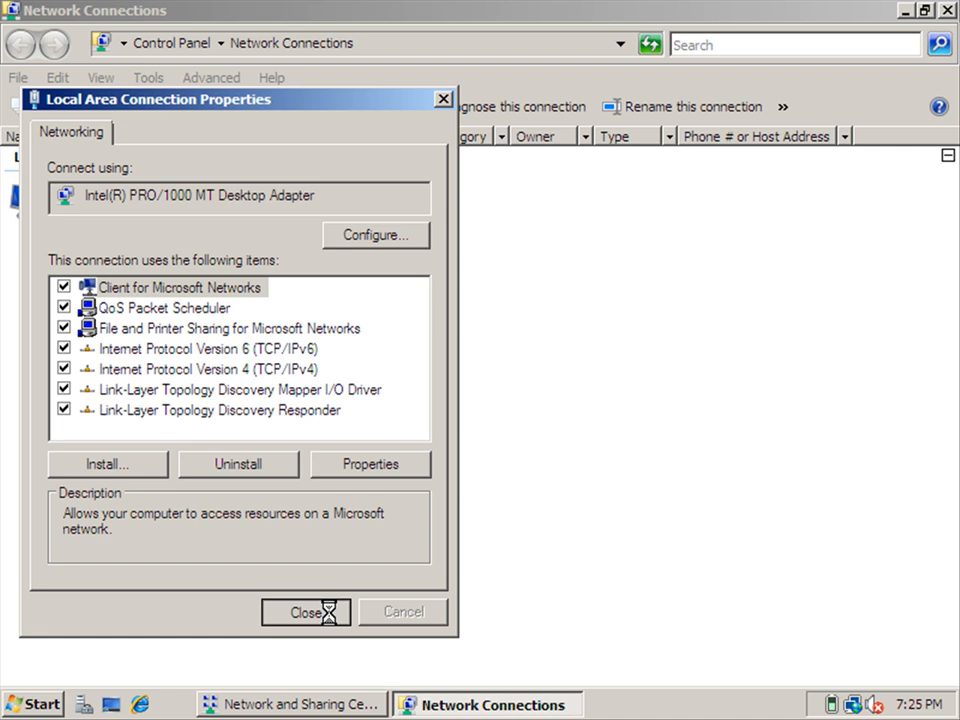
left_click(304, 612)
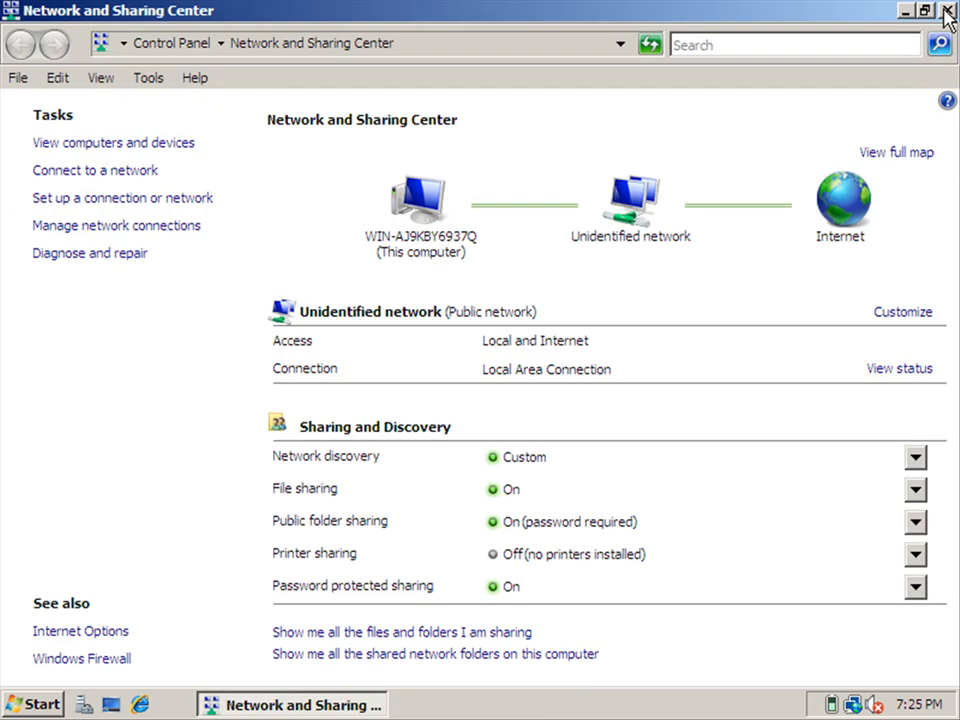
mouse_move(910, 12)
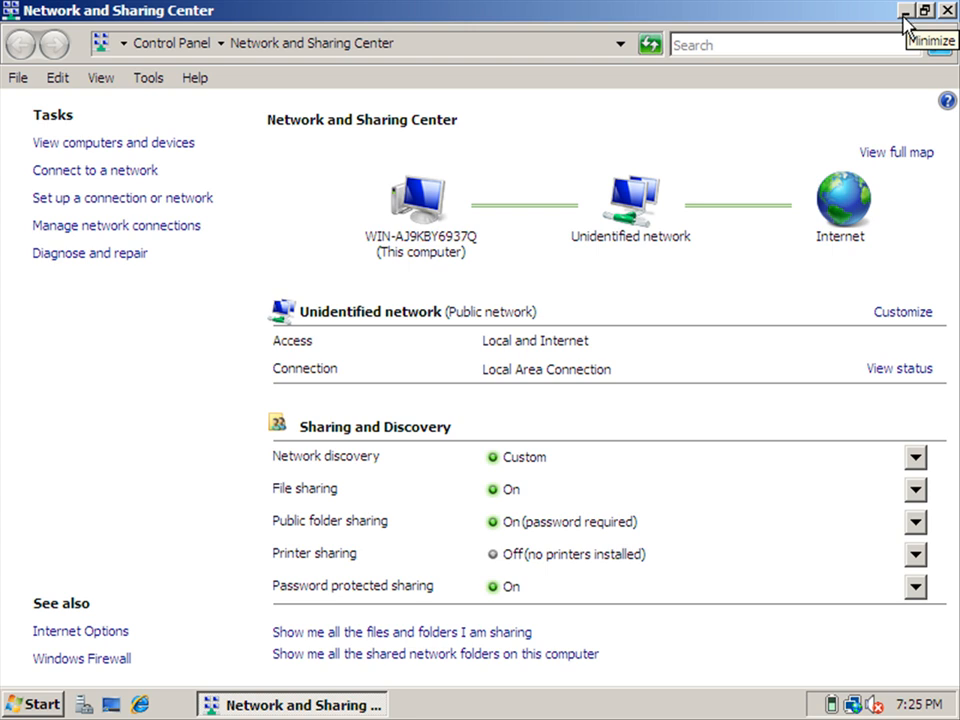
- Minimize Network and Sharing Center and show the System page via Computer's properties
left_click(900, 12)
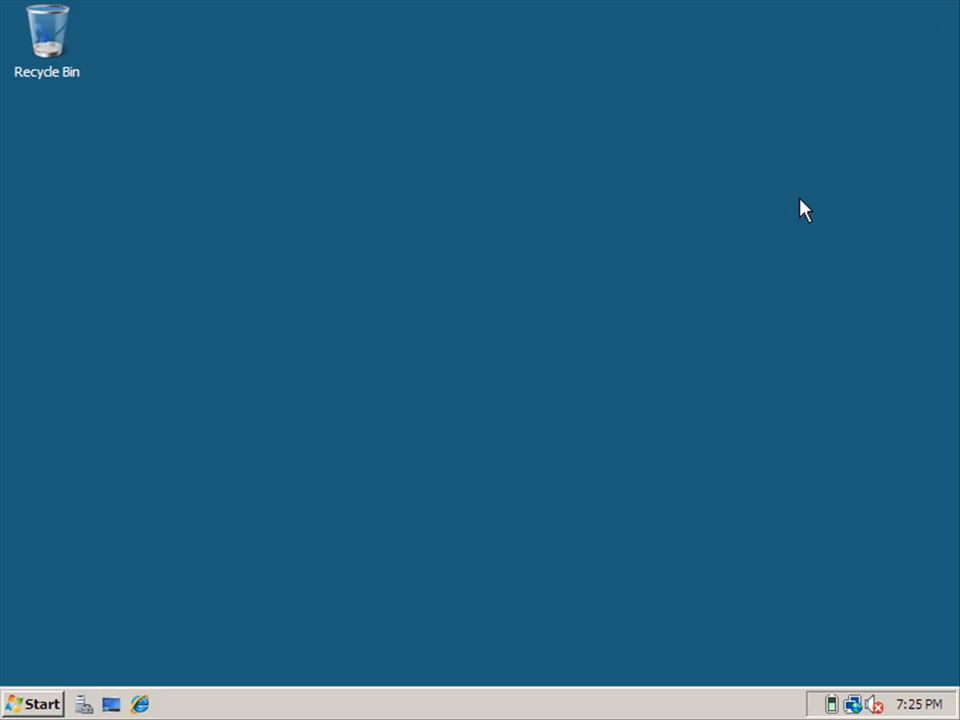
mouse_move(692, 316)
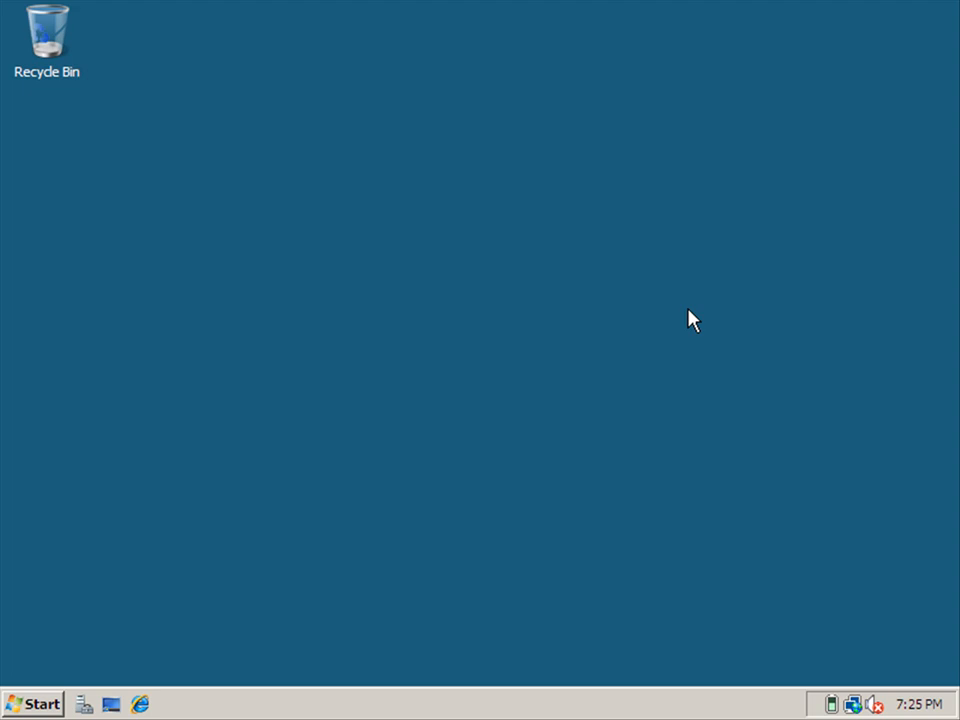
left_click(32, 698)
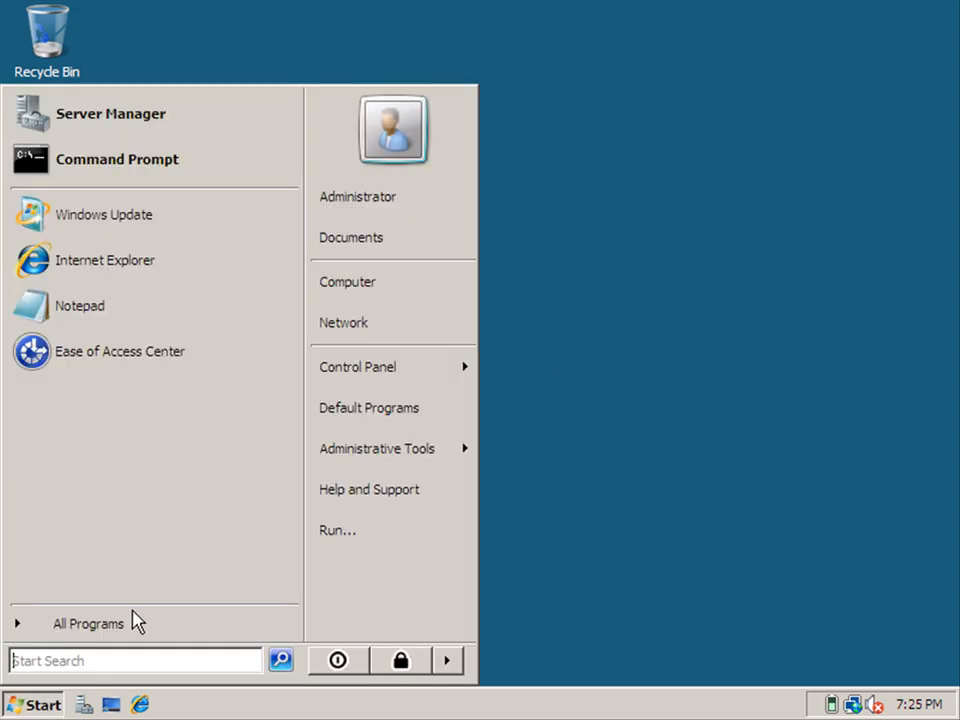
right_click(348, 280)
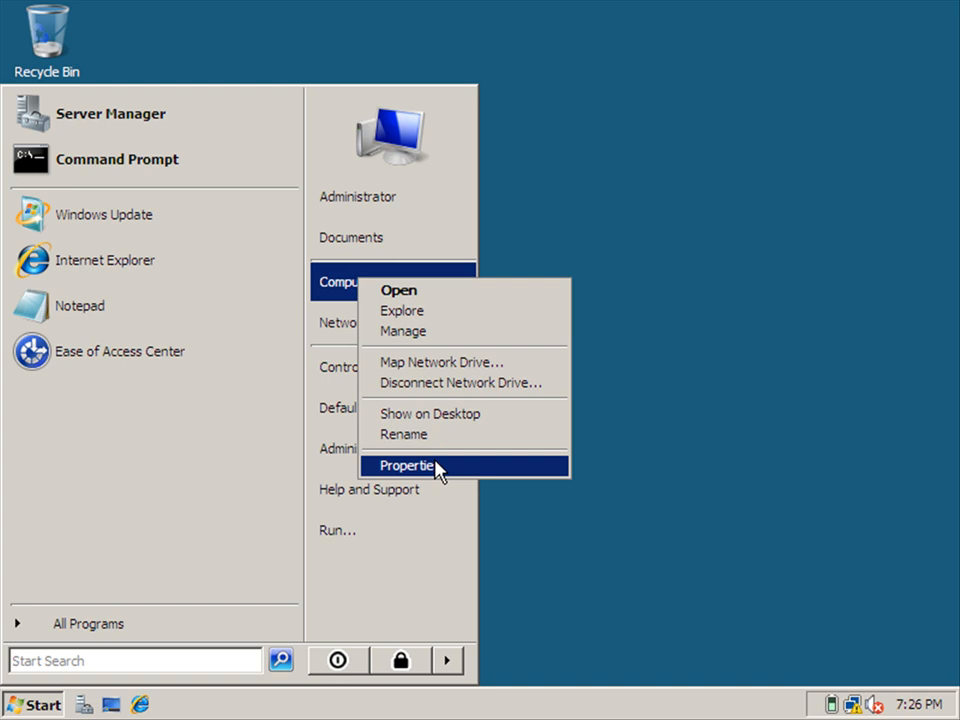
left_click(424, 466)
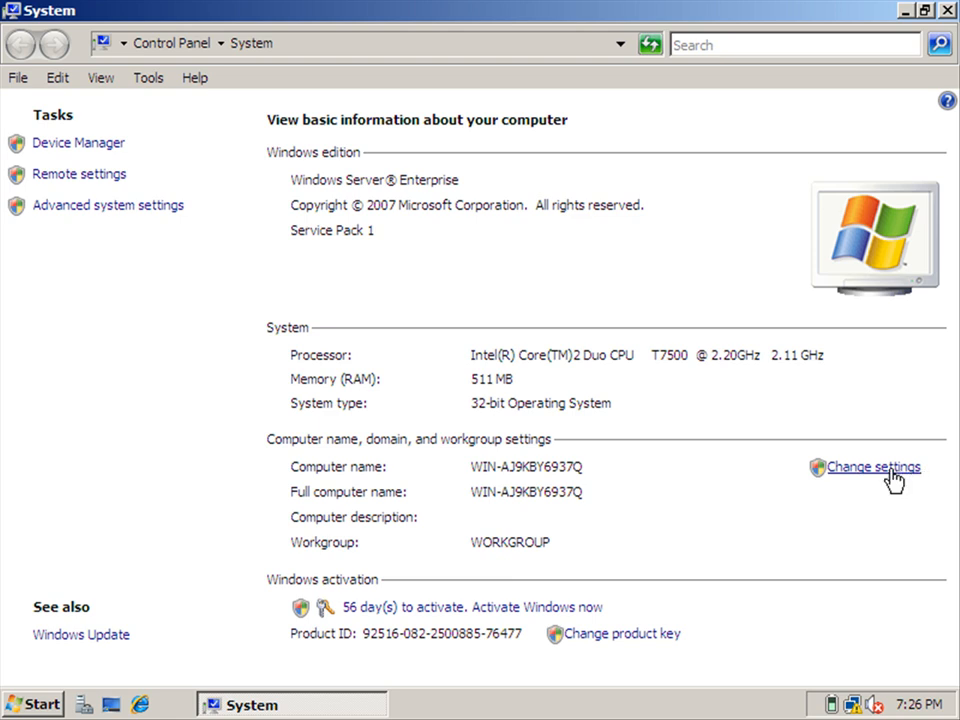
- In Computer Name/Domain Changes, enter the new computer name SERVER2008
left_click(868, 468)
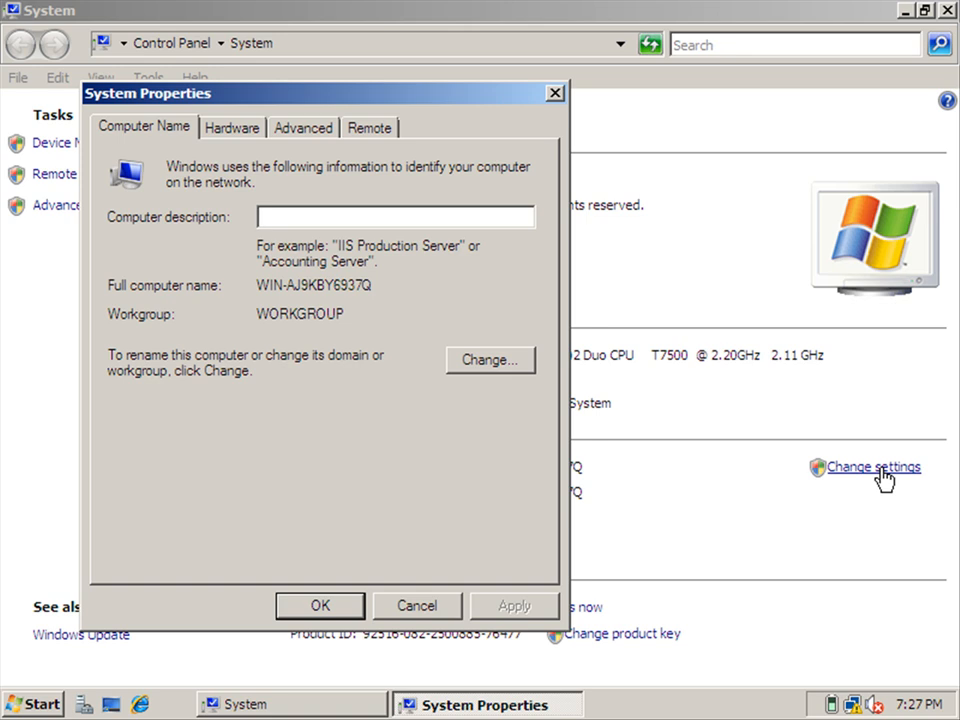
left_click(396, 216)
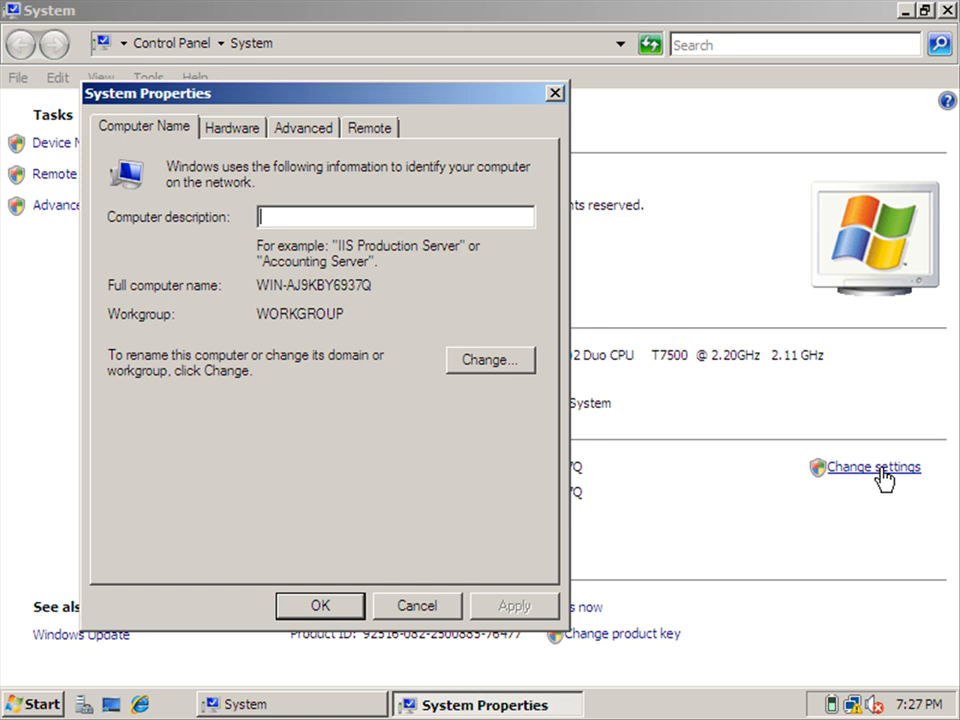
left_click(490, 360)
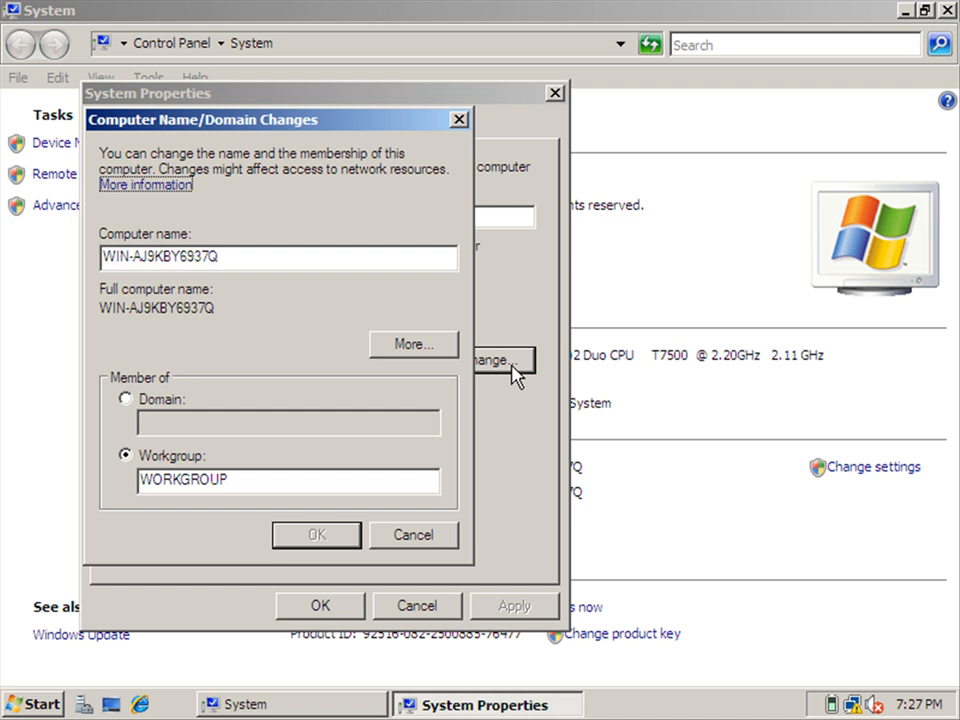
type("SERVER")
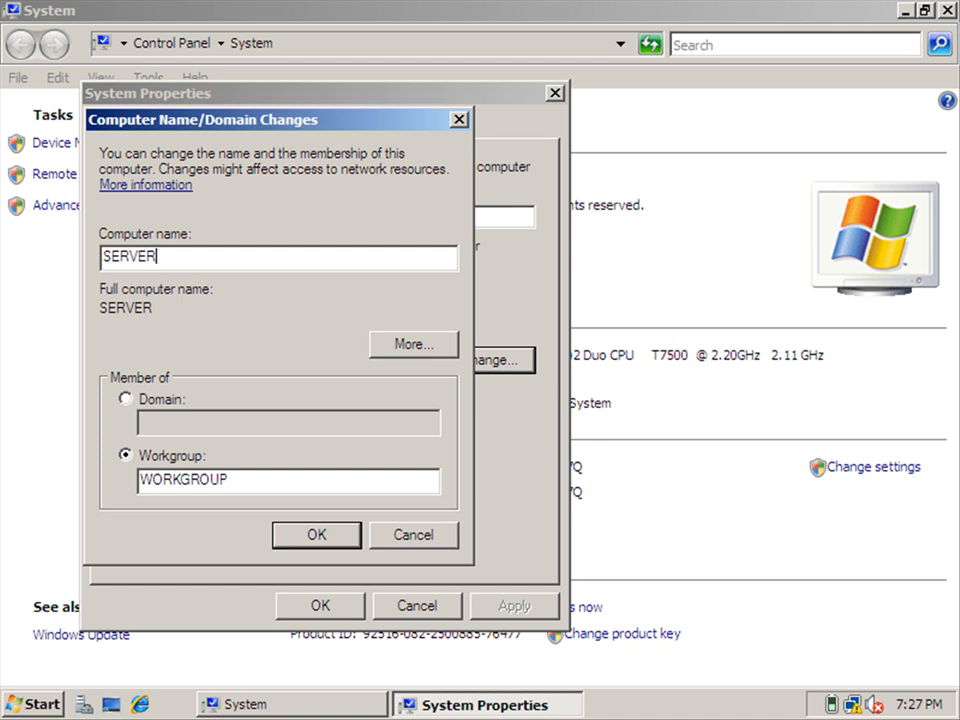
type("2008")
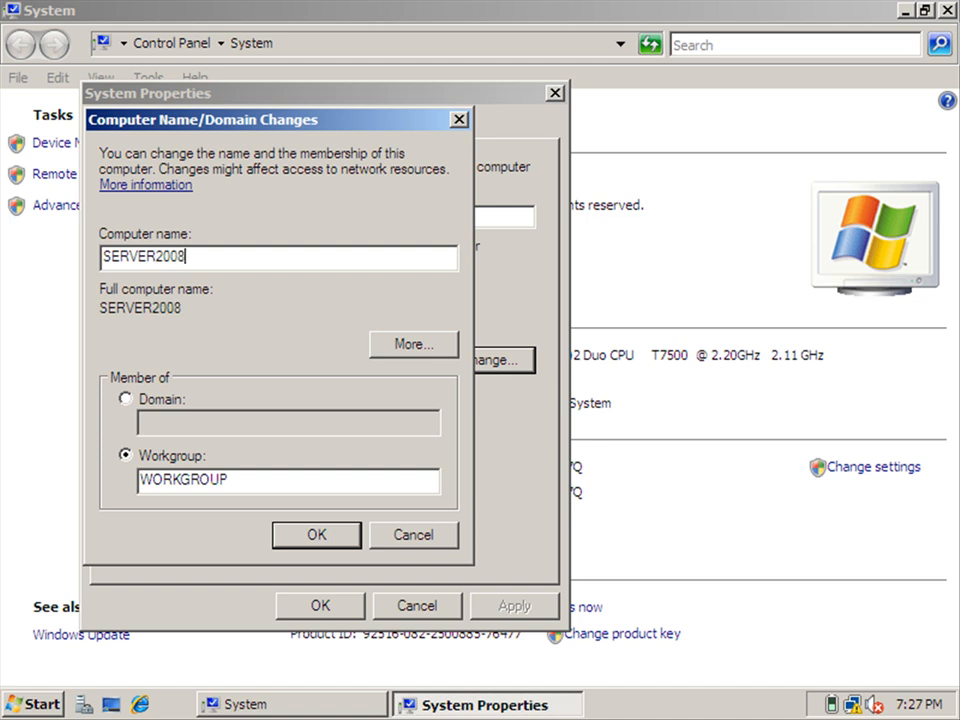
key("BackSpace")
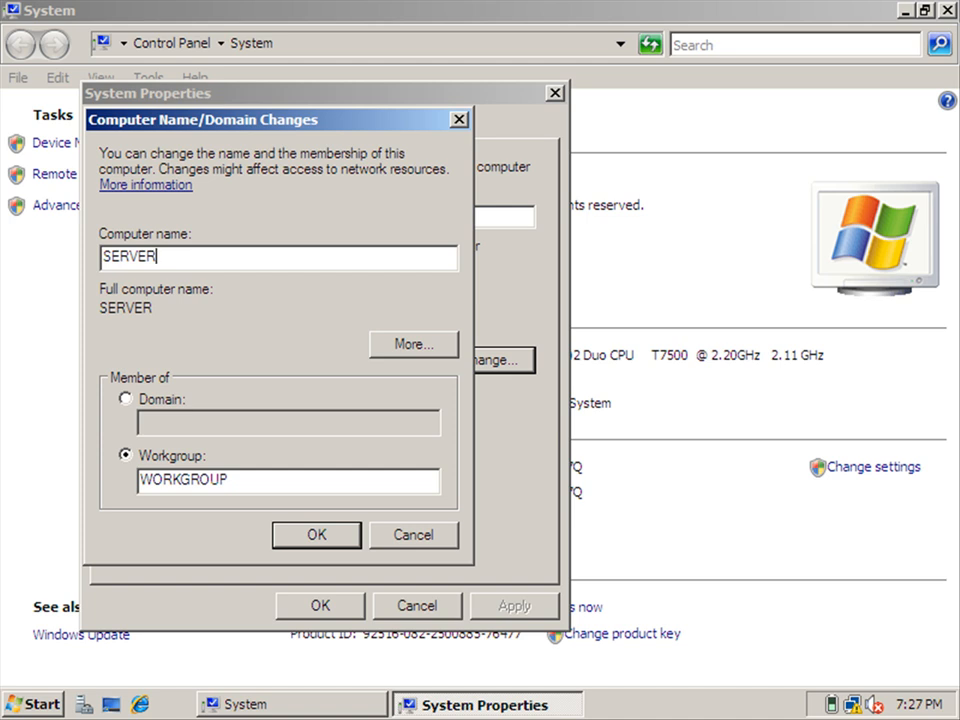
type("2008")
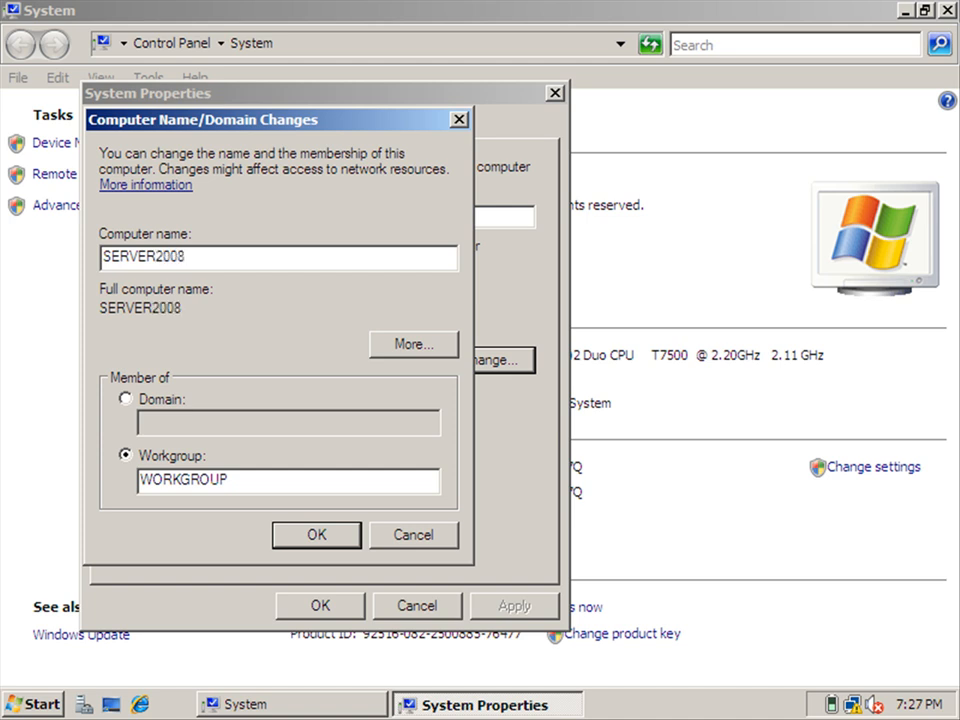
mouse_move(264, 284)
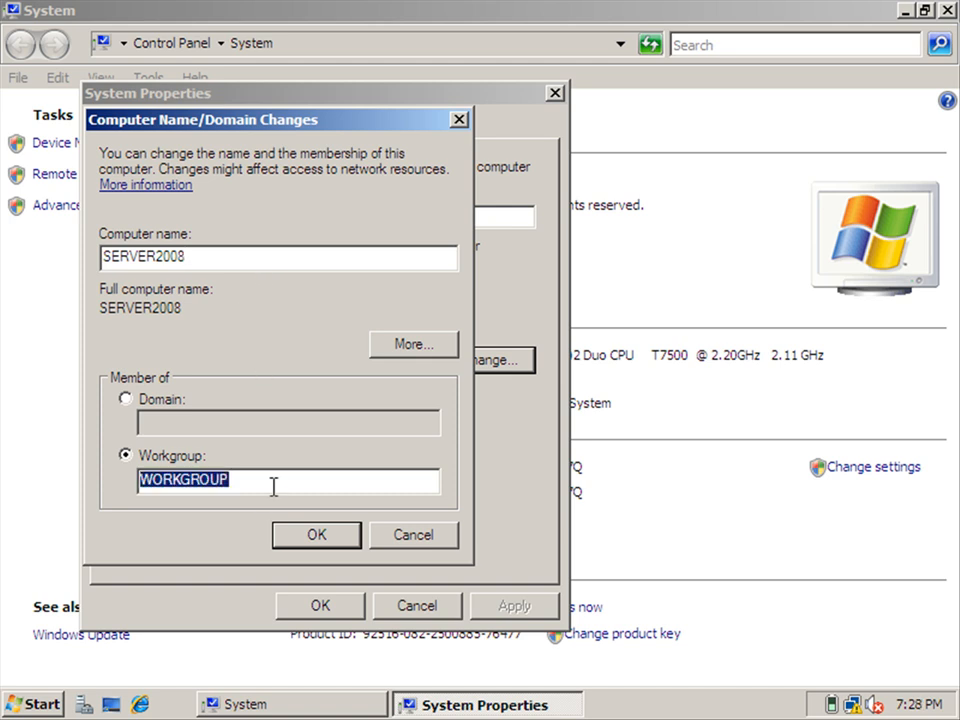
- Enter workgroup WORKGROUP and confirm, getting the restart-required notice
type("WO")
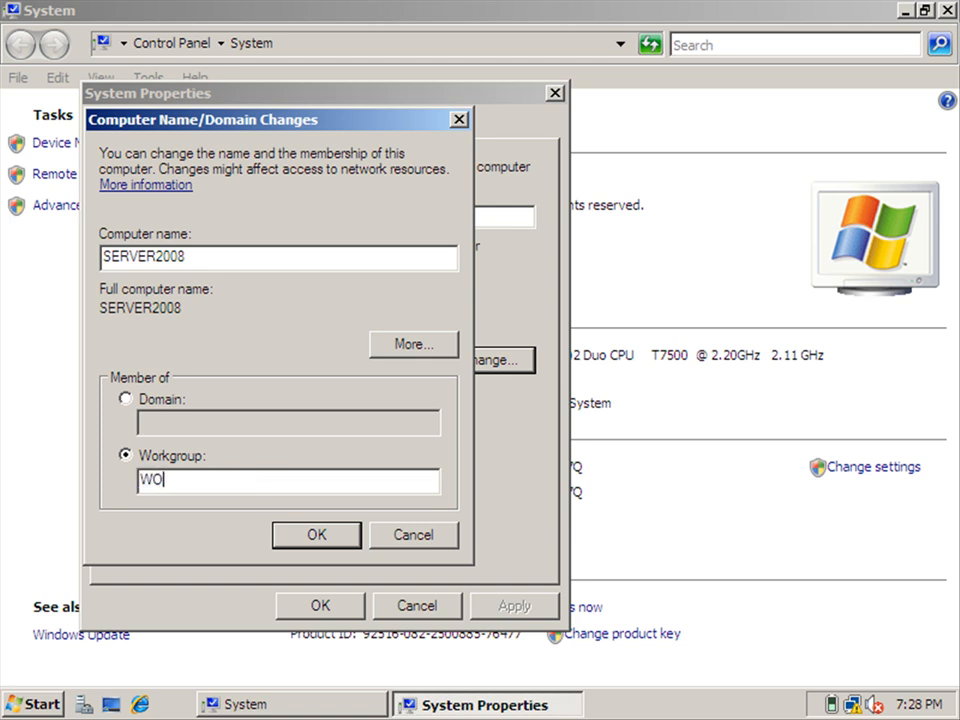
type("RKGROUP")
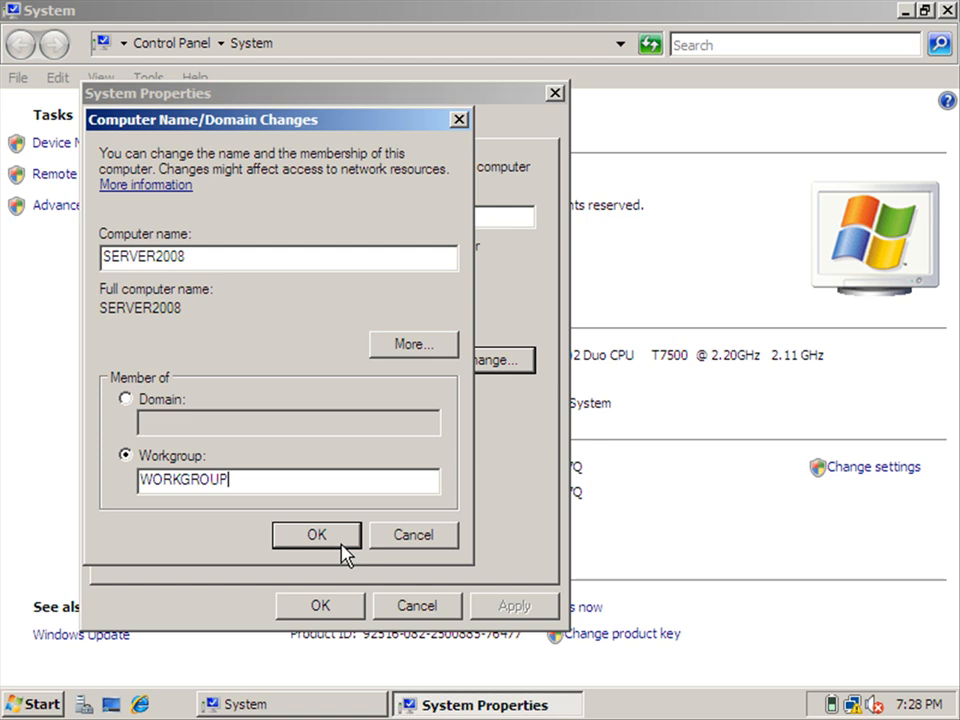
left_click(316, 536)
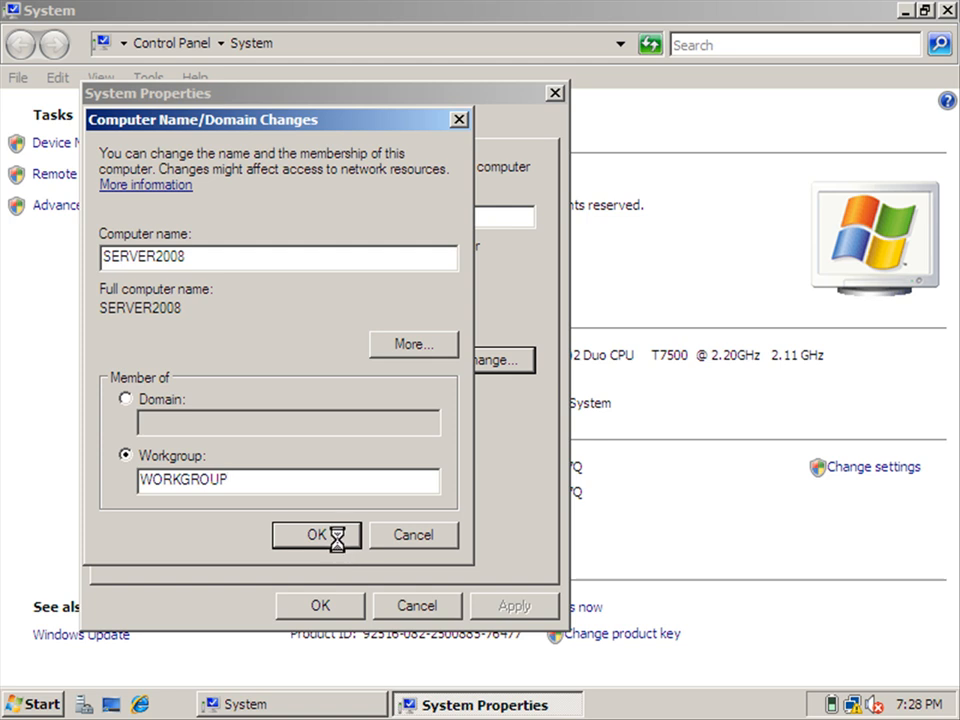
left_click(316, 536)
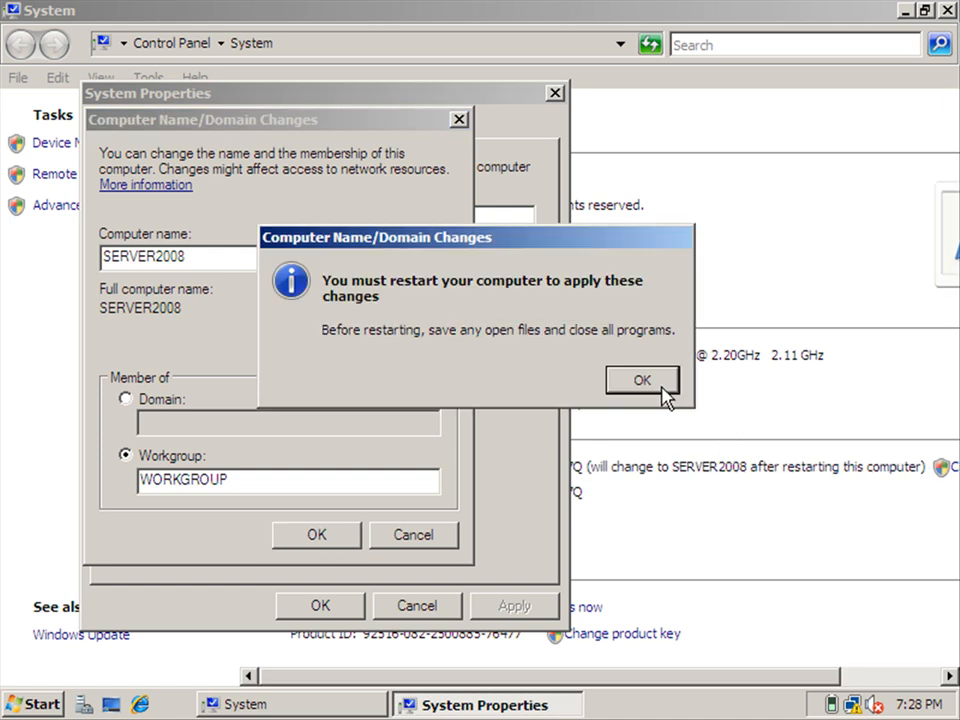
- Acknowledge the restart notice and close System Properties, leaving the Restart Now / Restart Later prompt
left_click(642, 380)
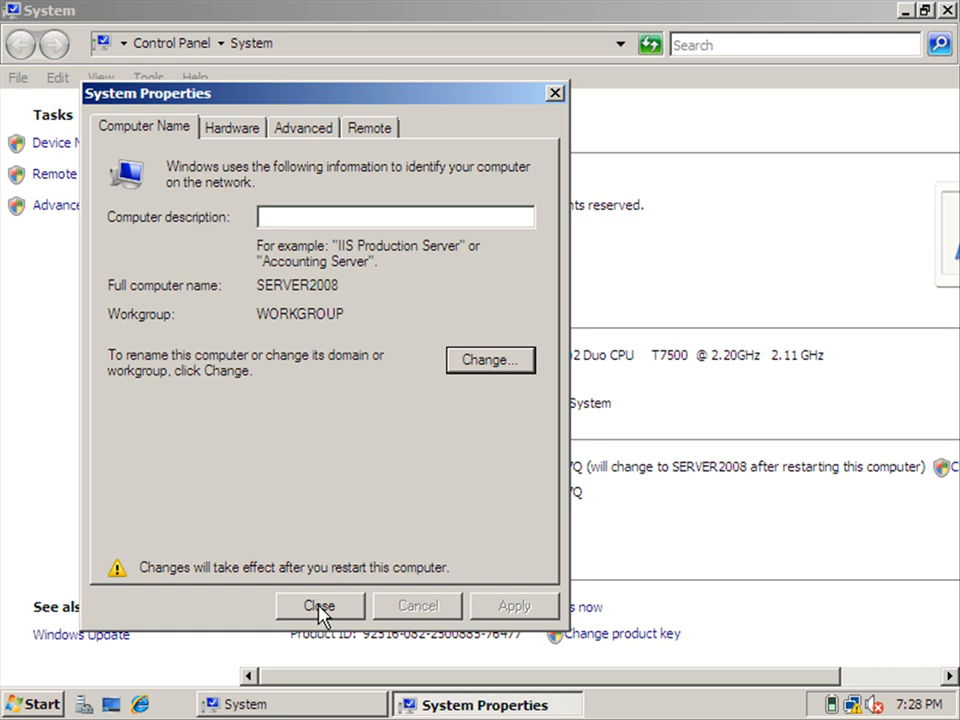
left_click(320, 604)
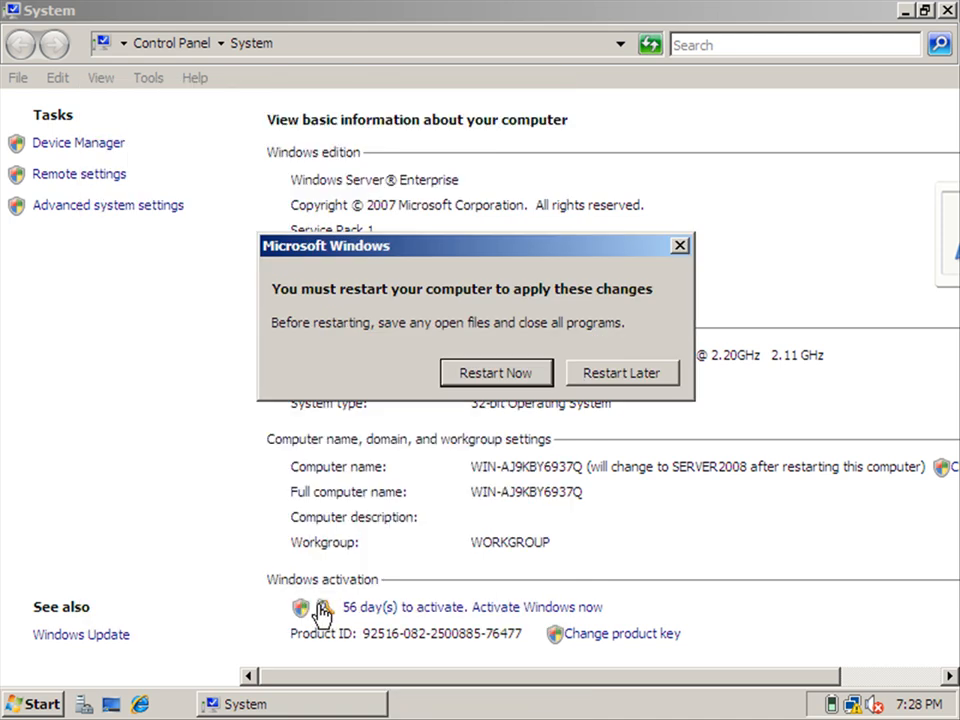